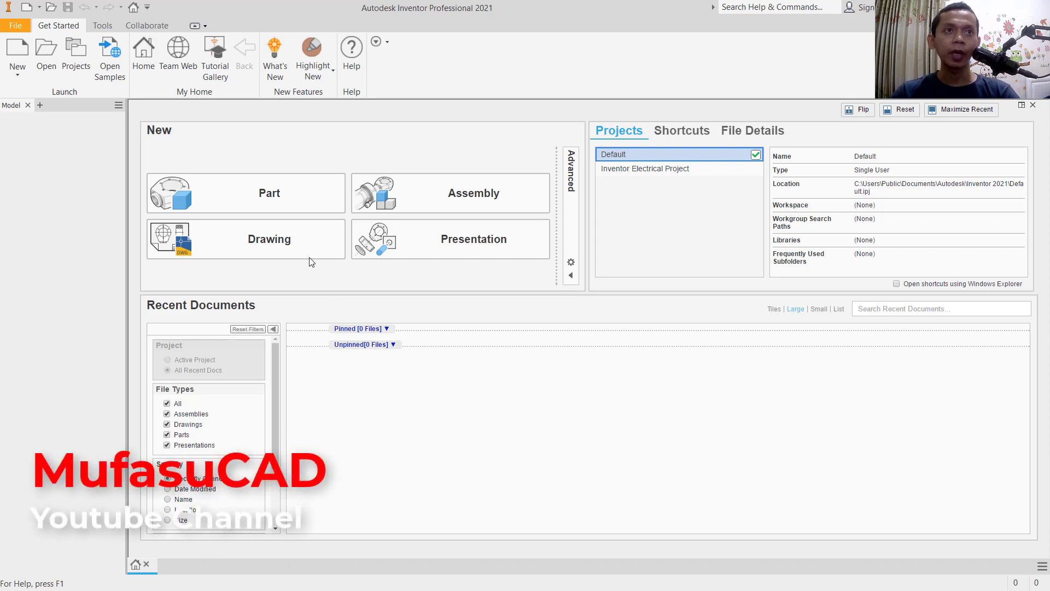
- Sketch a 100×50 rectangle in a new part and extrude it 10 mm into a plate
left_click(269, 193)
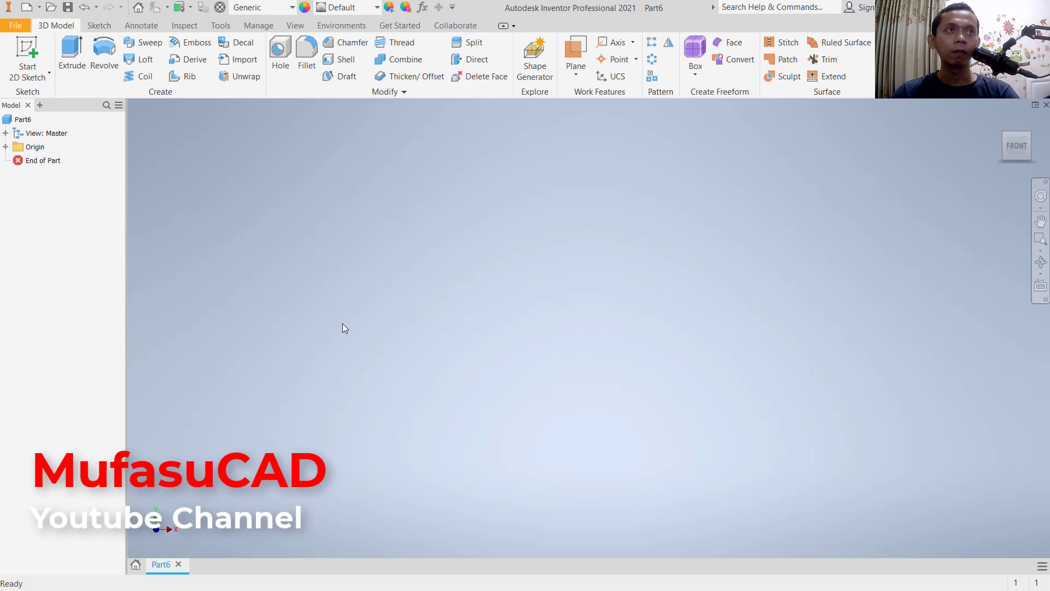
left_click(27, 54)
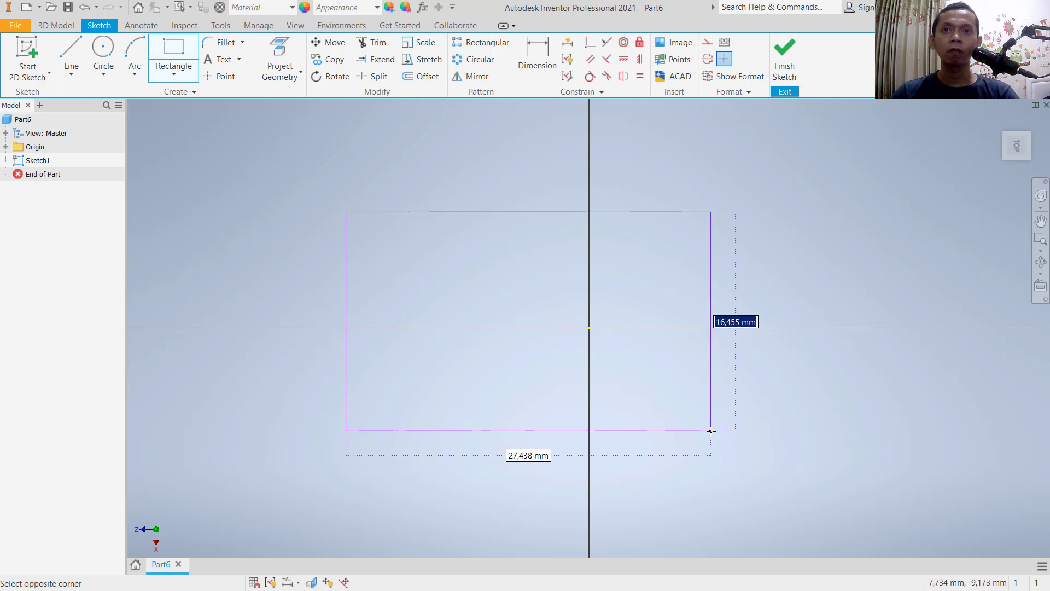
type("50")
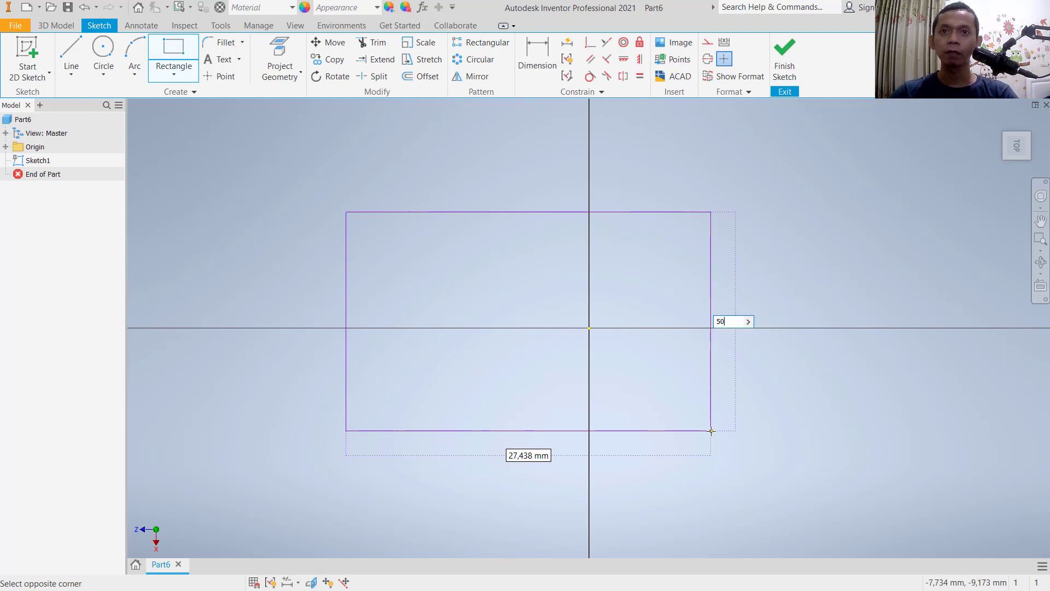
type("100")
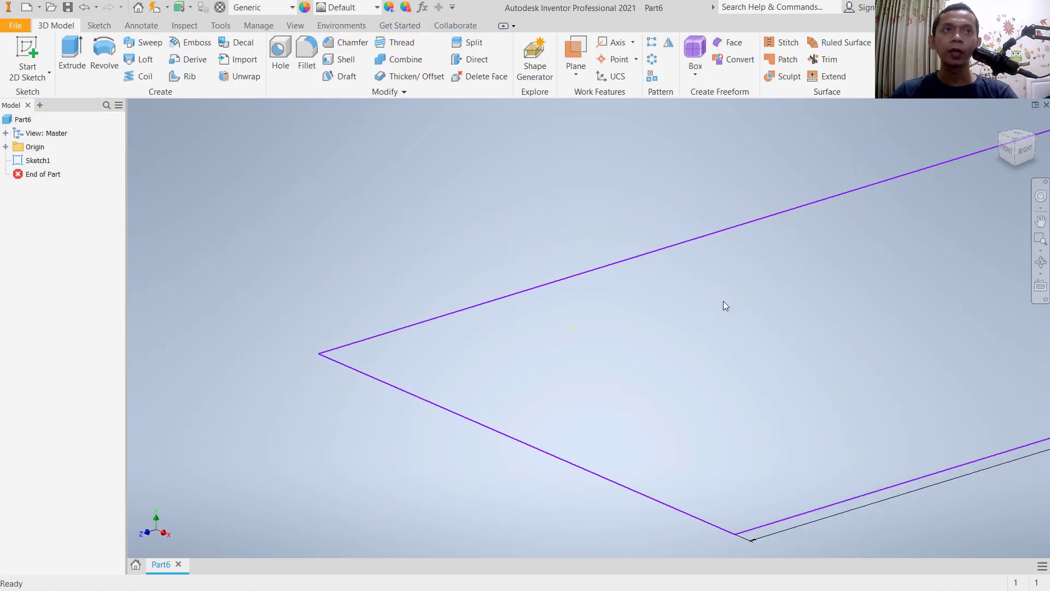
left_click(71, 52)
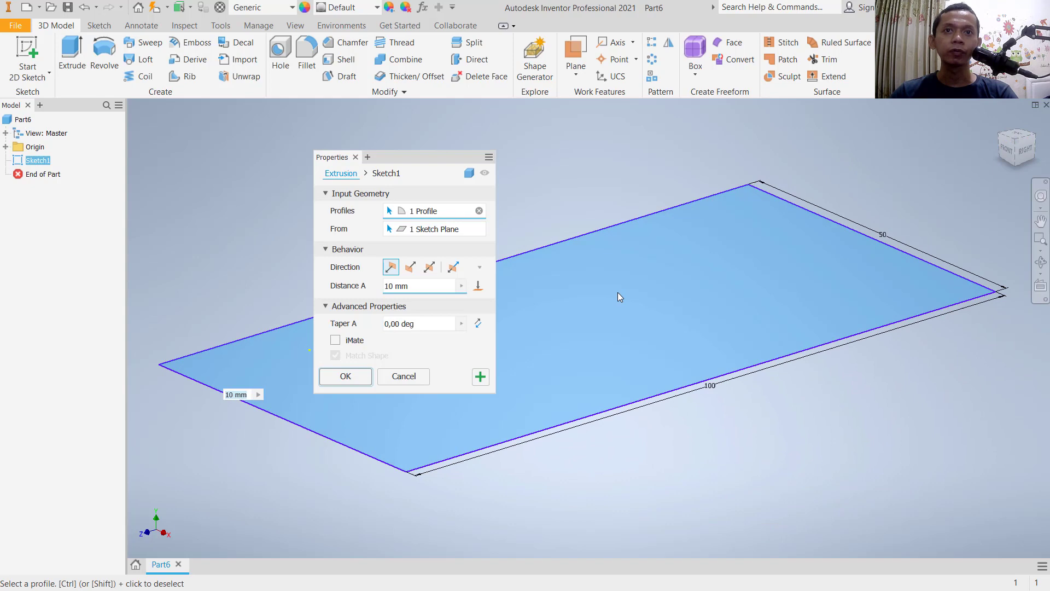
left_click(344, 375)
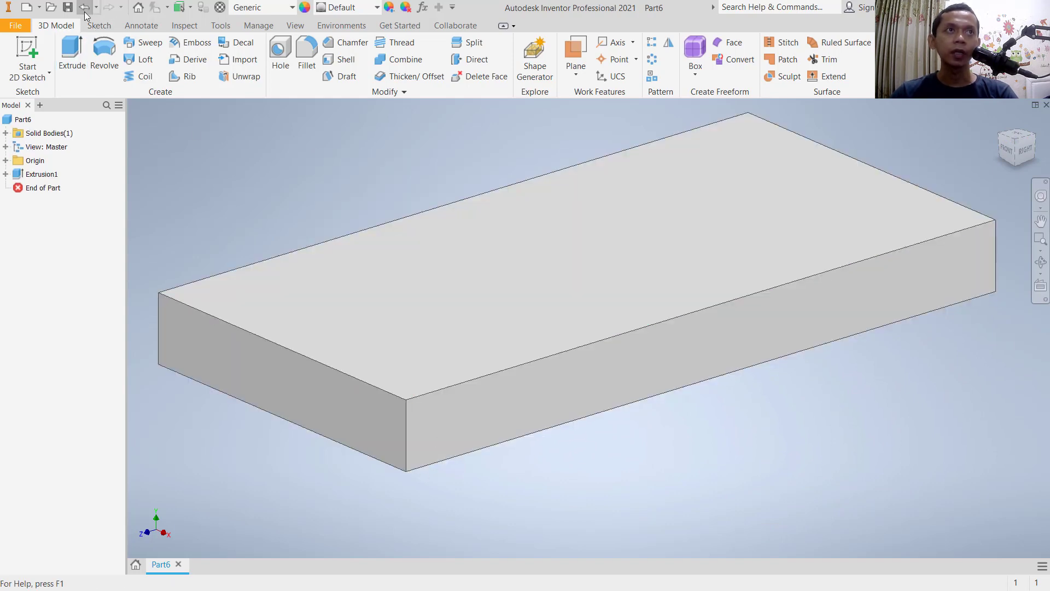
- Save the plate part as 'part1 animate'
left_click(67, 7)
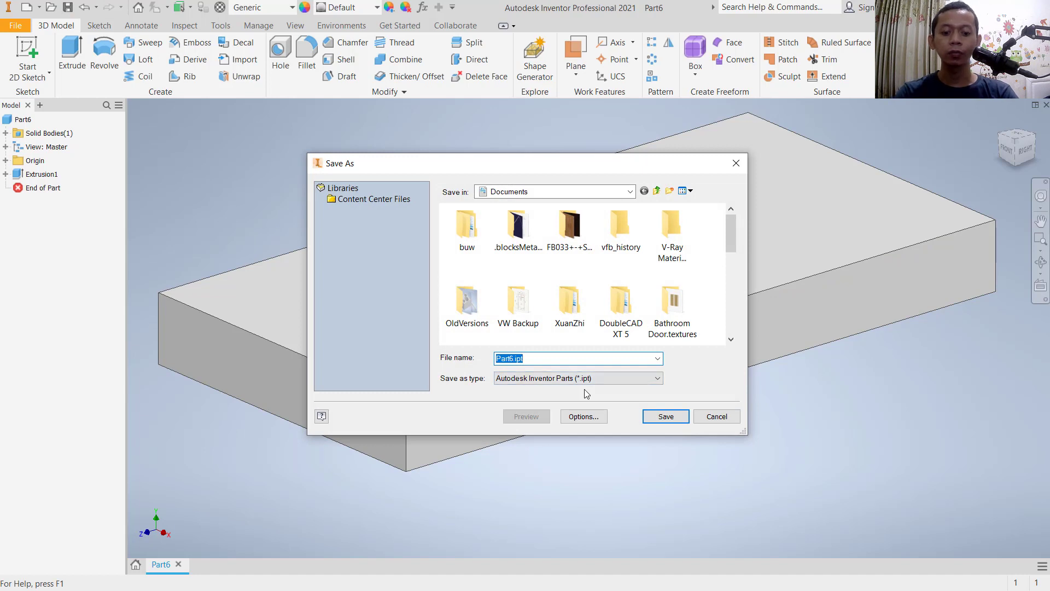
type("part1 animate")
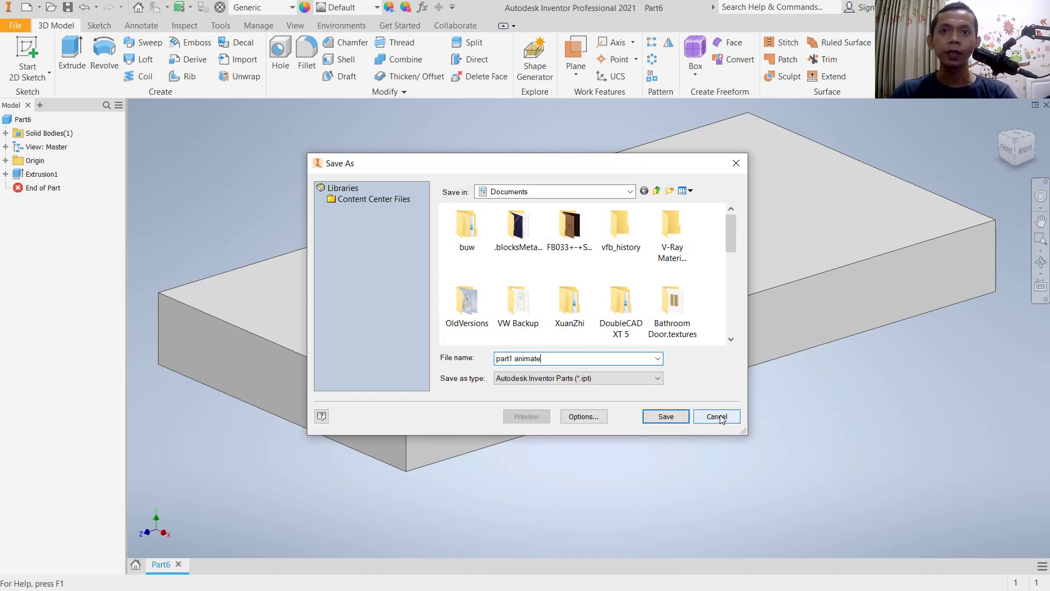
left_click(664, 416)
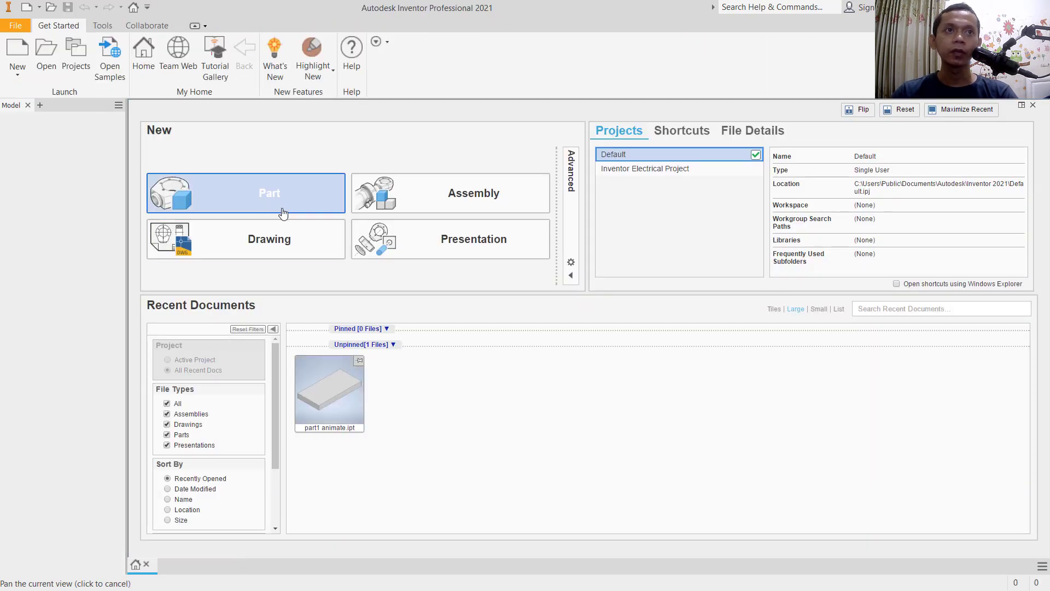
- Sketch a 20×20 square in a second new part and extrude it into a block
left_click(246, 193)
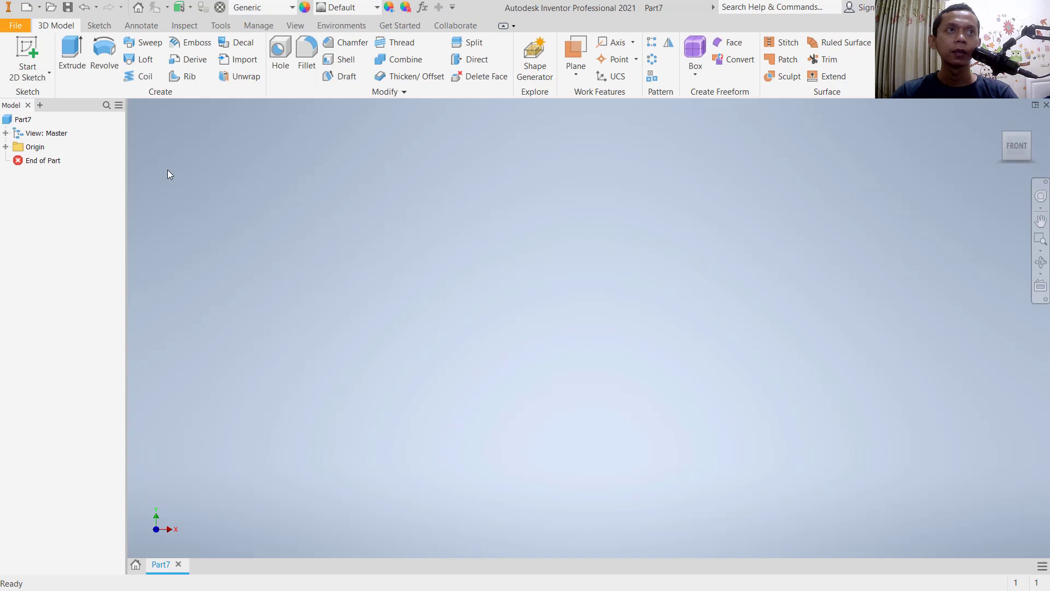
left_click(28, 54)
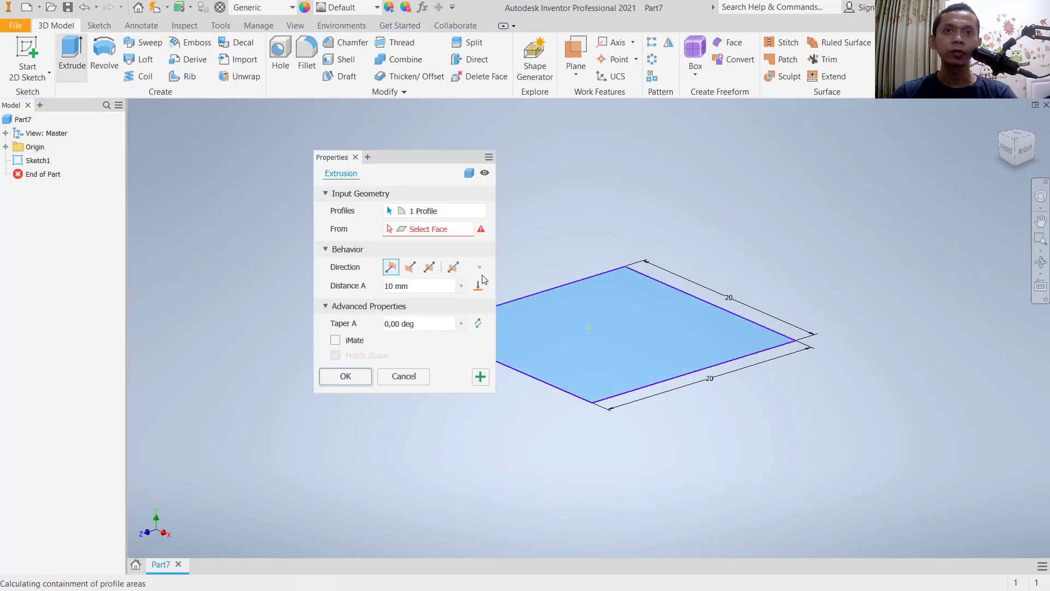
left_click(344, 375)
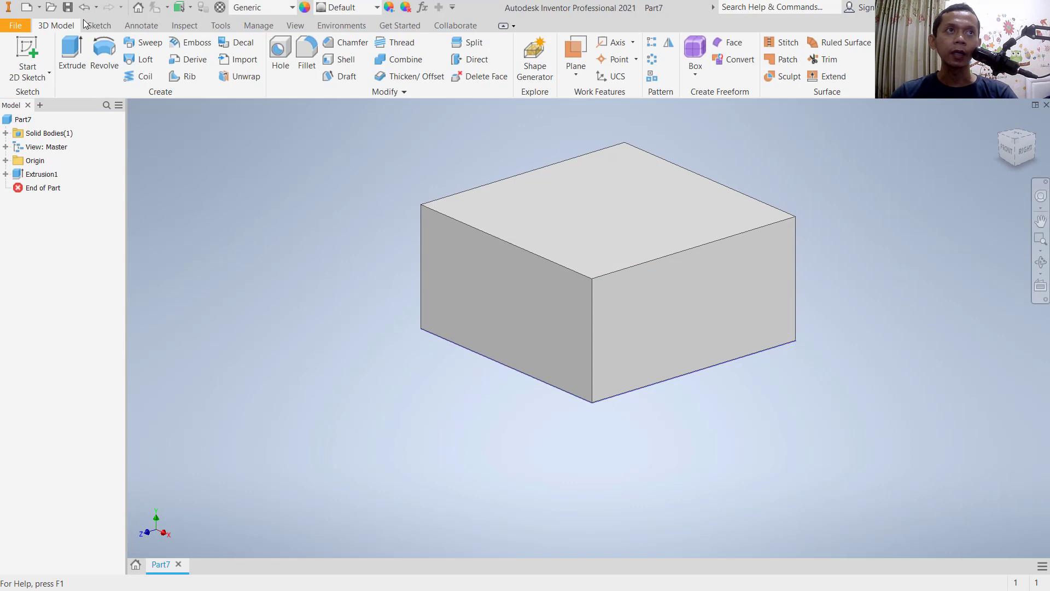
- Save the block part as 'part2 animate'
left_click(66, 8)
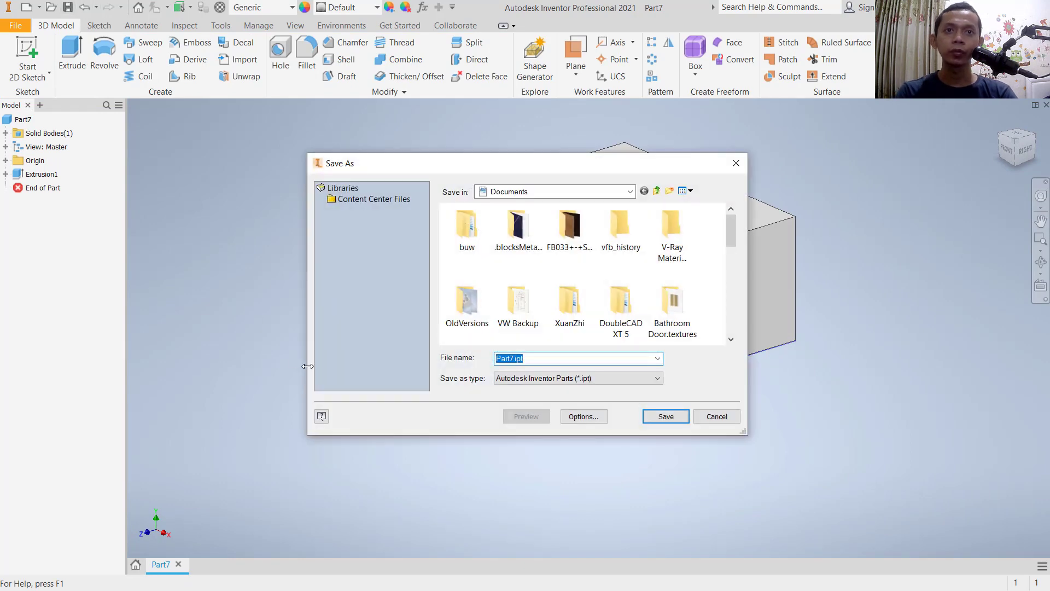
type("part2 animate")
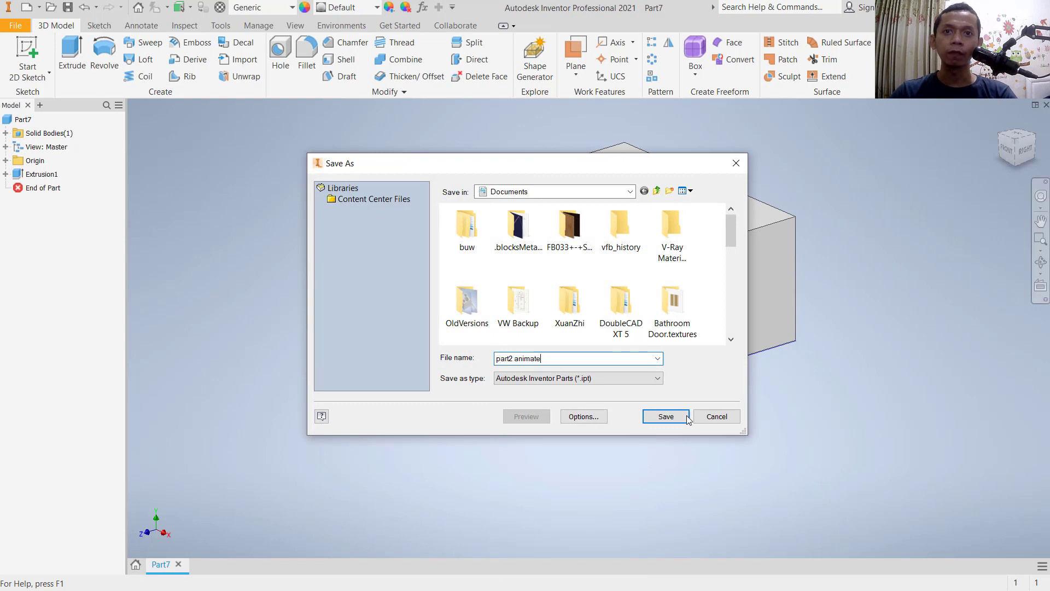
left_click(664, 416)
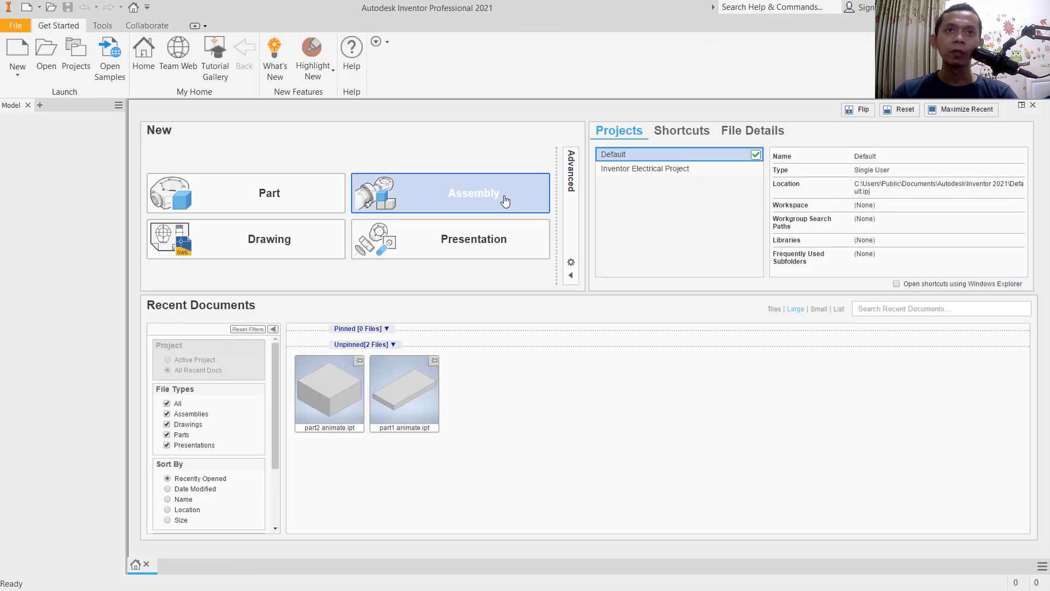
- Place part1 animate and part2 animate into a new assembly
left_click(450, 193)
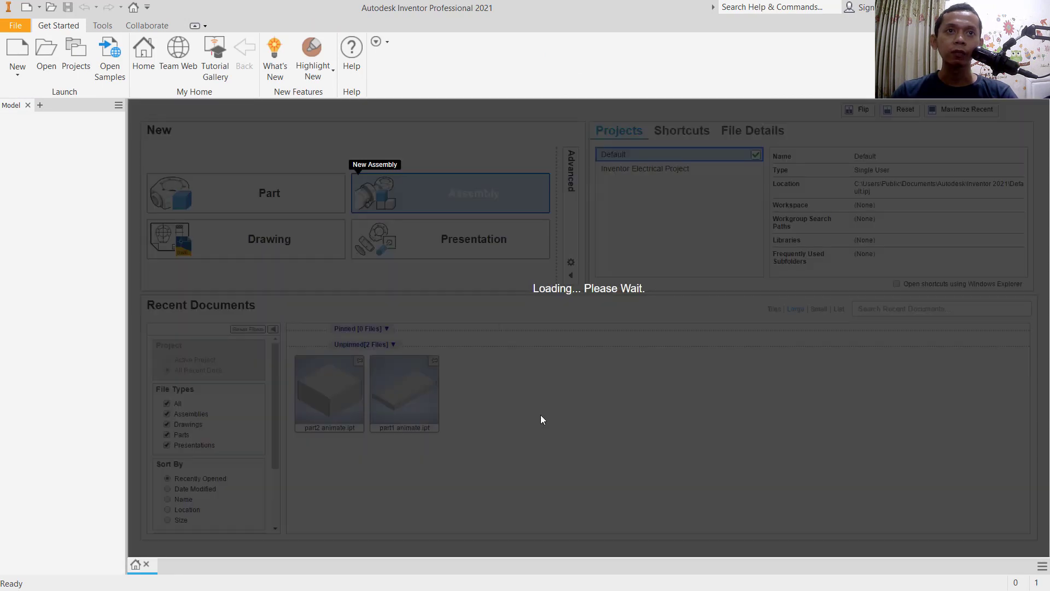
left_click(450, 192)
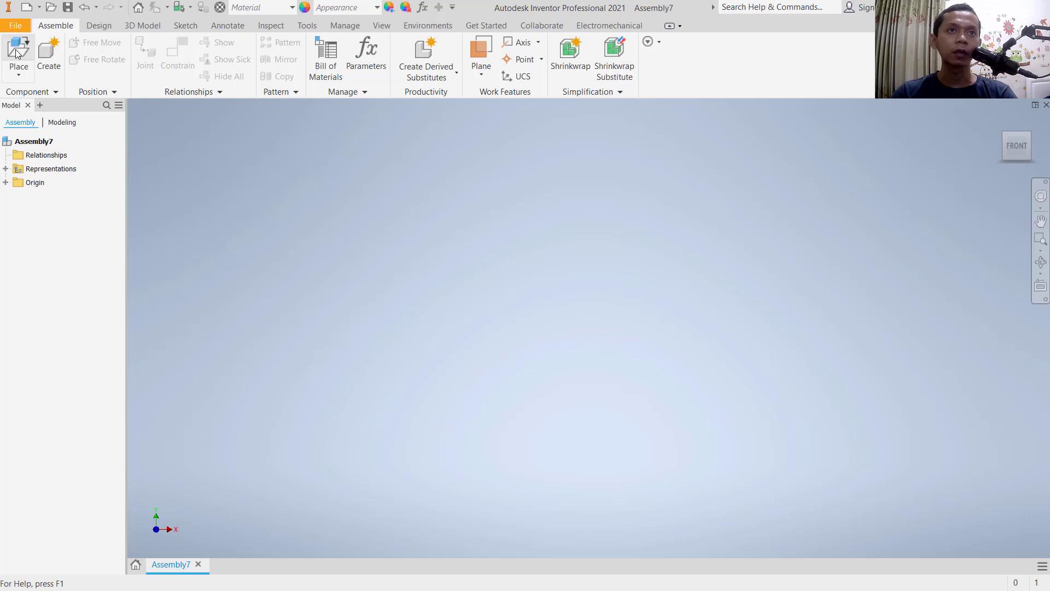
left_click(18, 53)
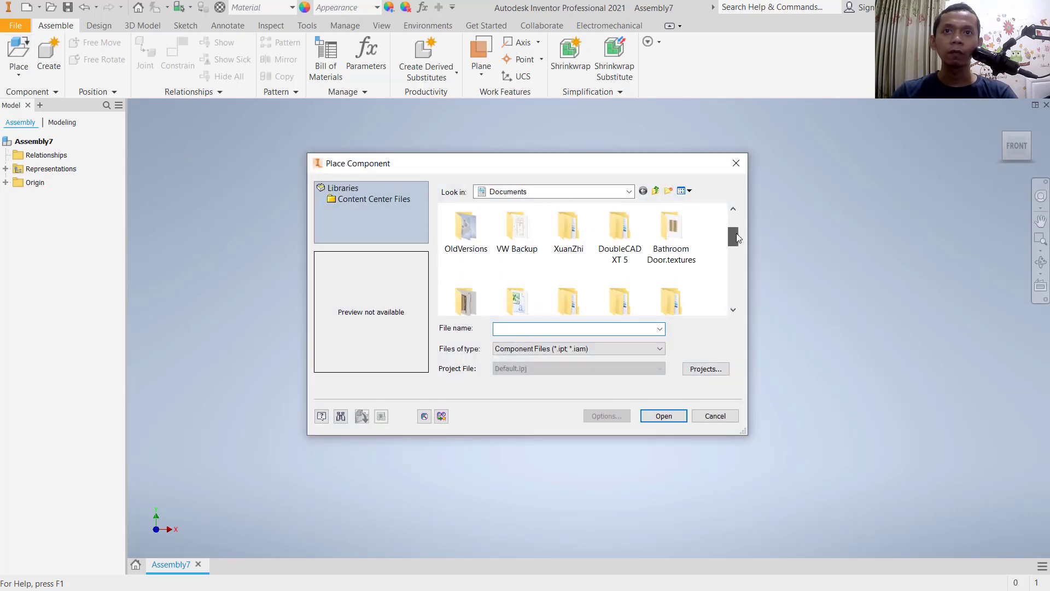
scroll("down", 3)
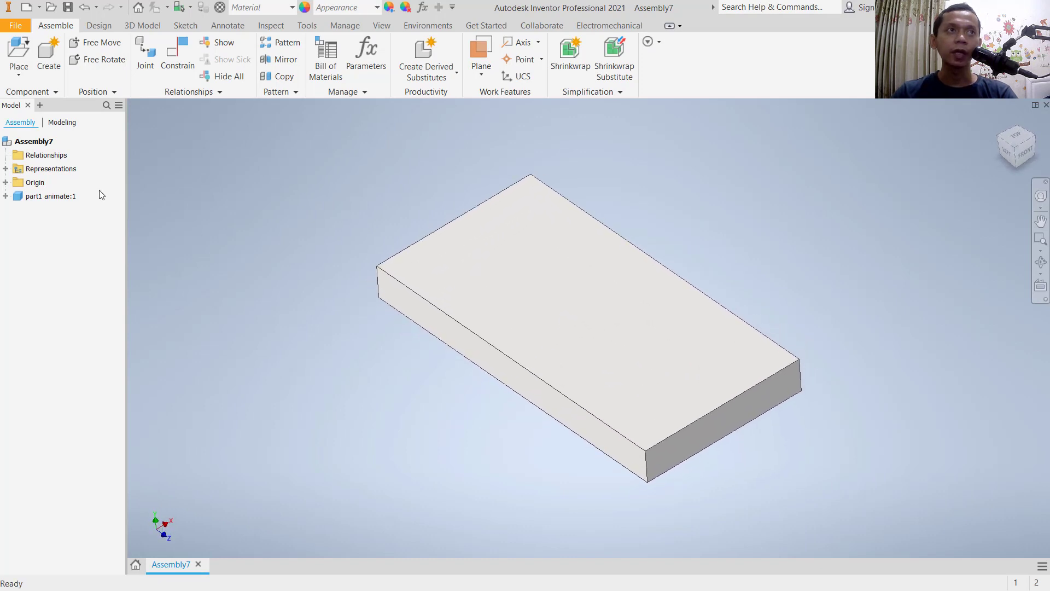
left_click(19, 56)
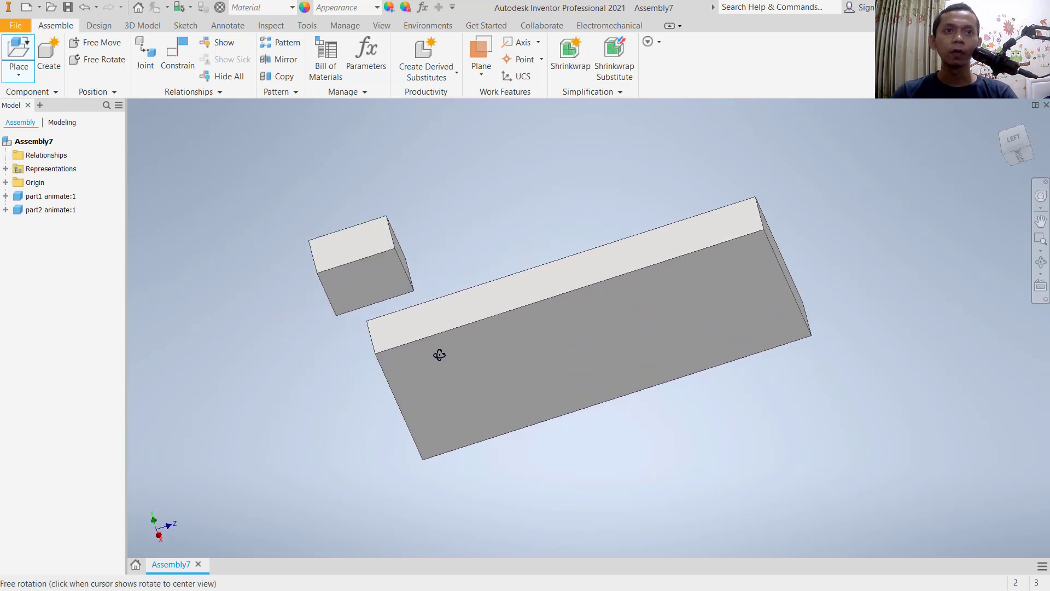
- Join the block's bottom rigidly to the plate's top face
left_click(144, 54)
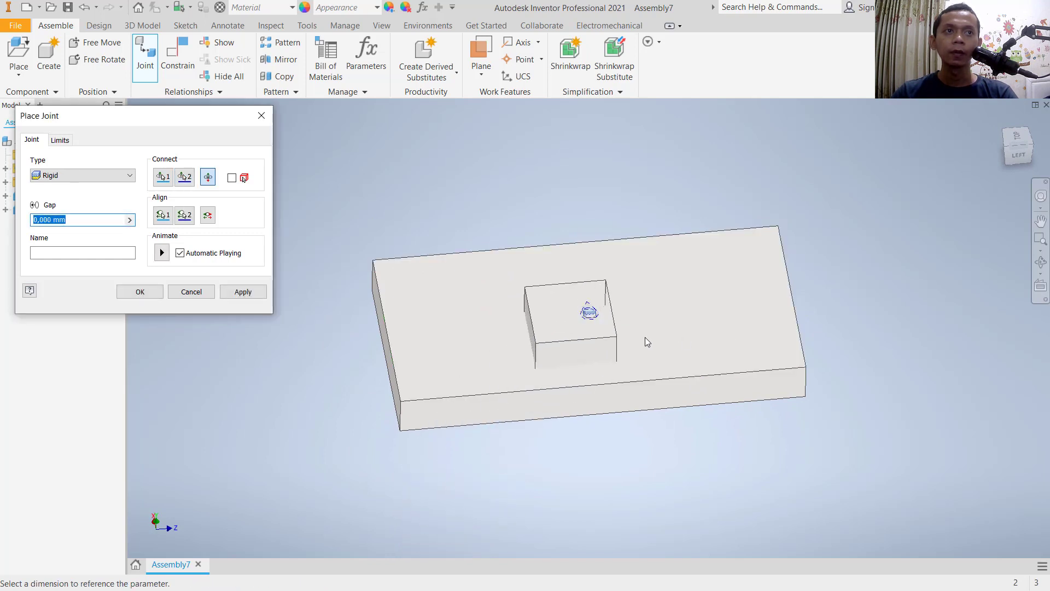
left_click(139, 291)
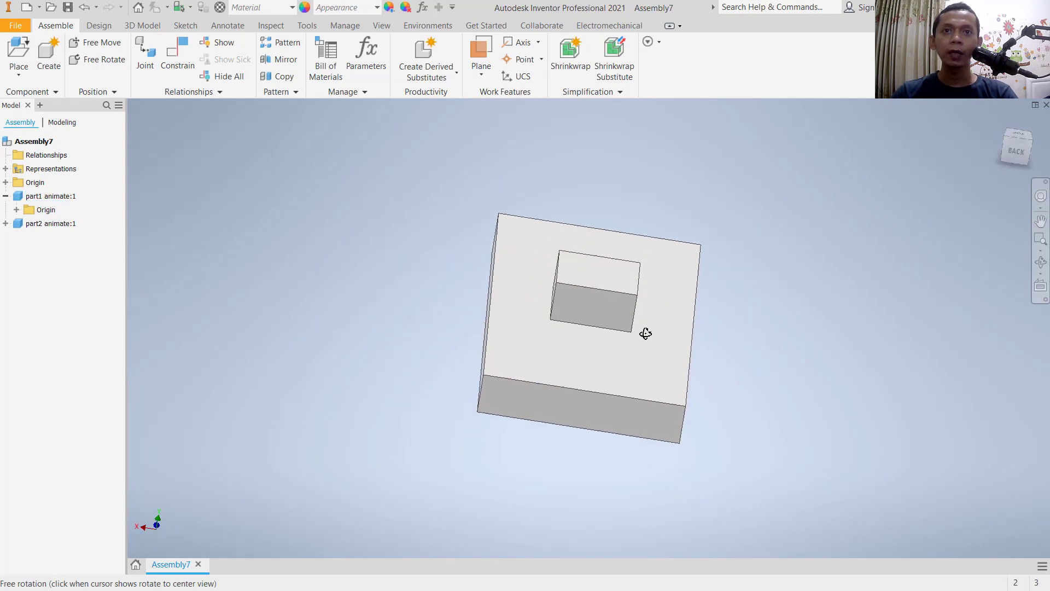
left_click_drag(646, 332, 599, 341)
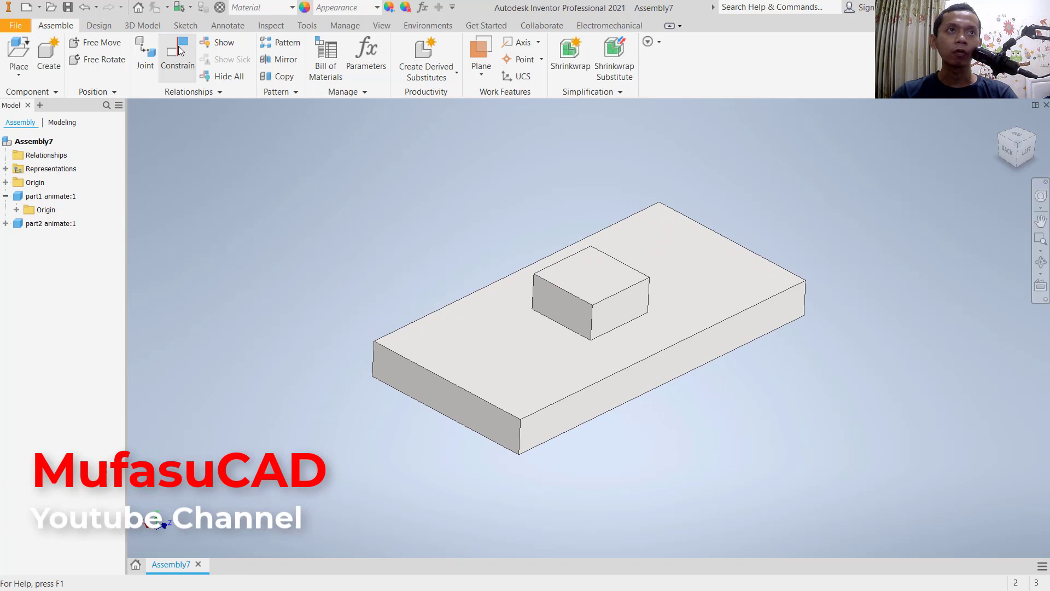
- Add a Flush constraint aligning the block's side with the plate's short side face, then show the Environments
left_click(177, 53)
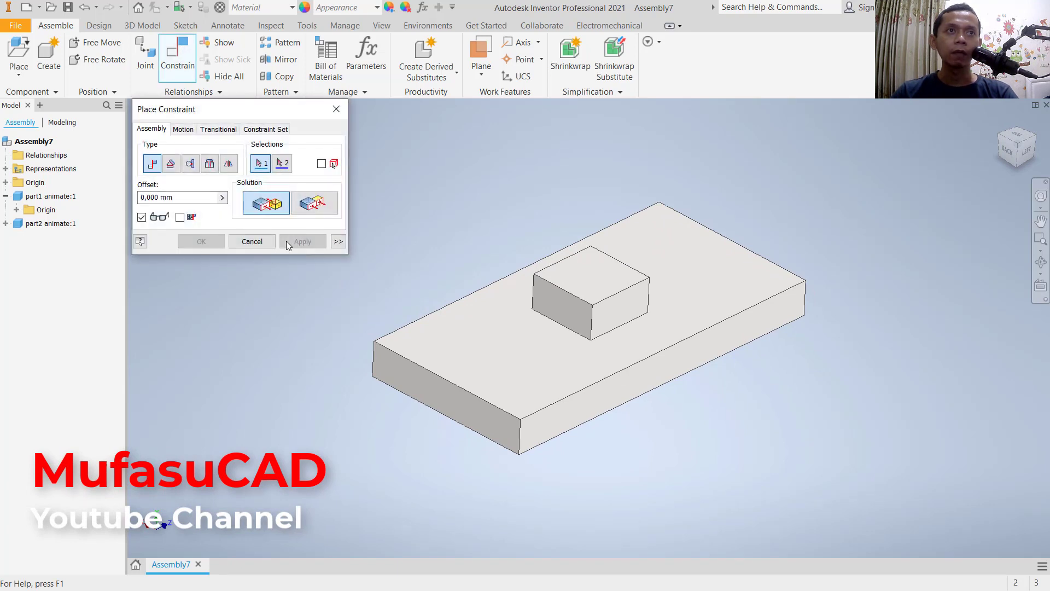
left_click(314, 204)
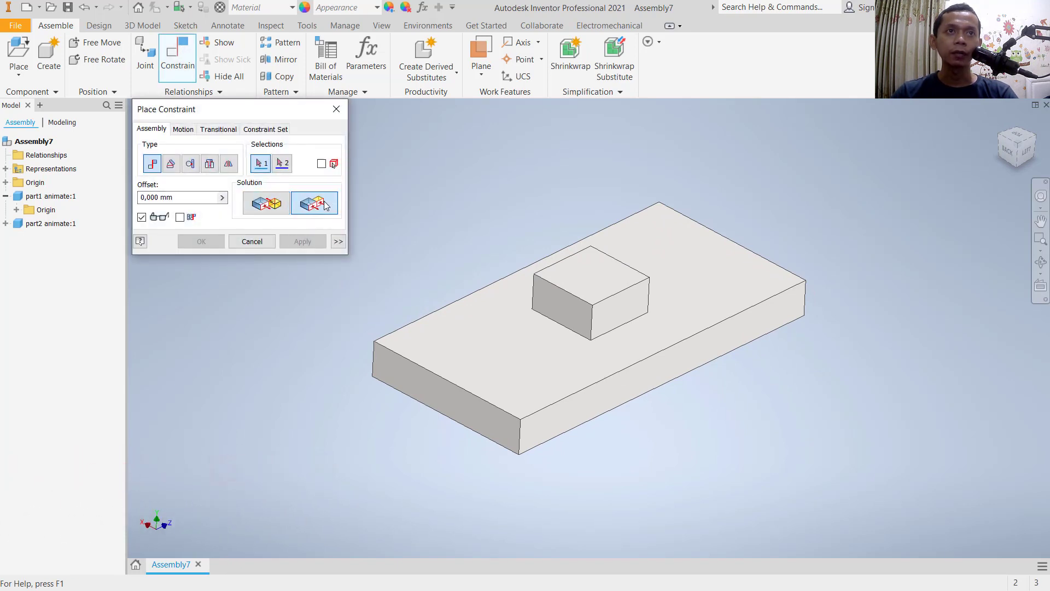
mouse_move(442, 402)
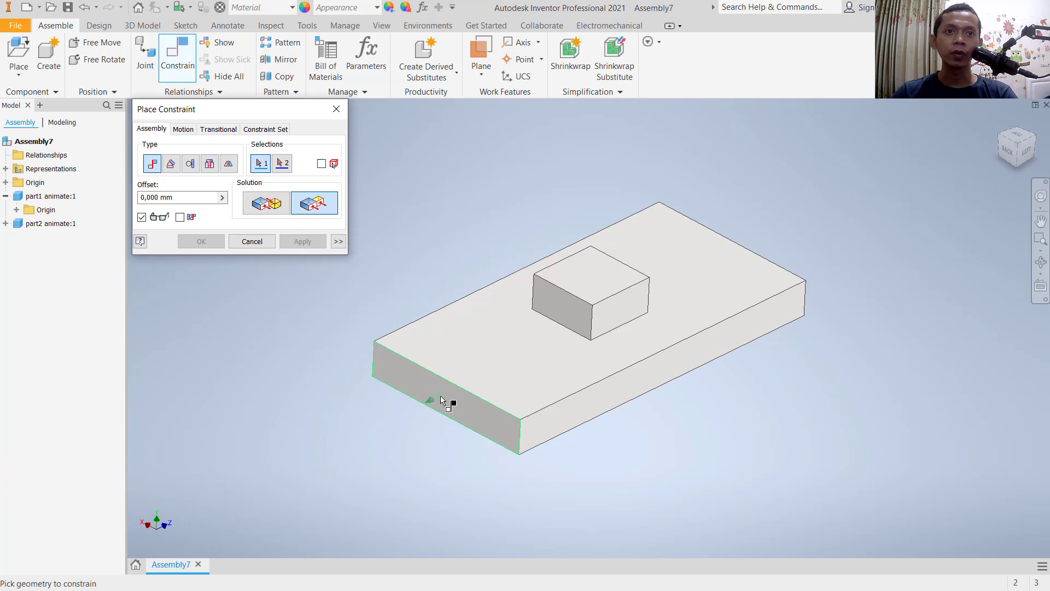
left_click(562, 312)
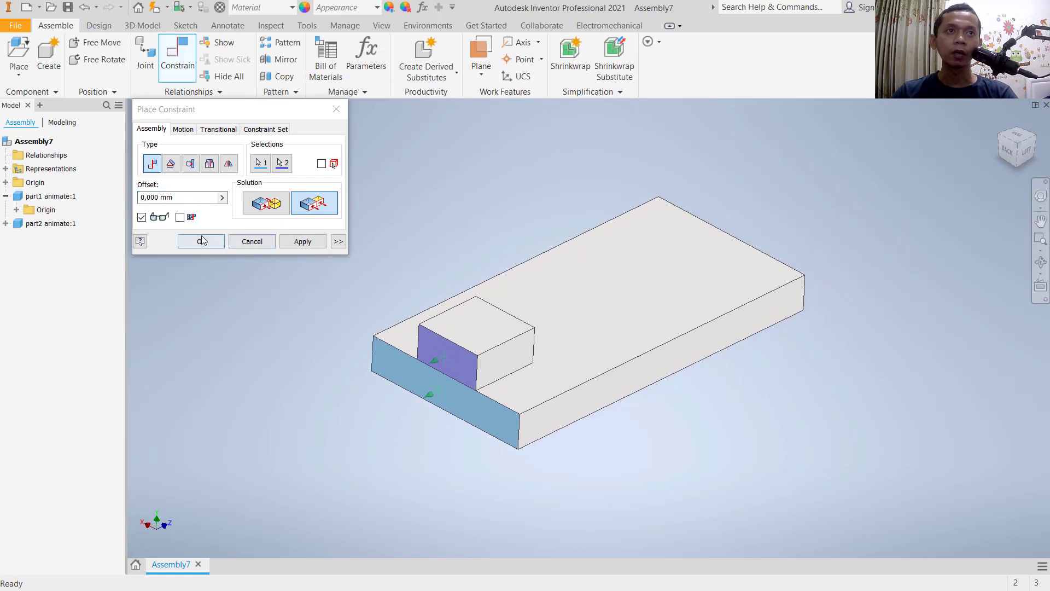
left_click(202, 240)
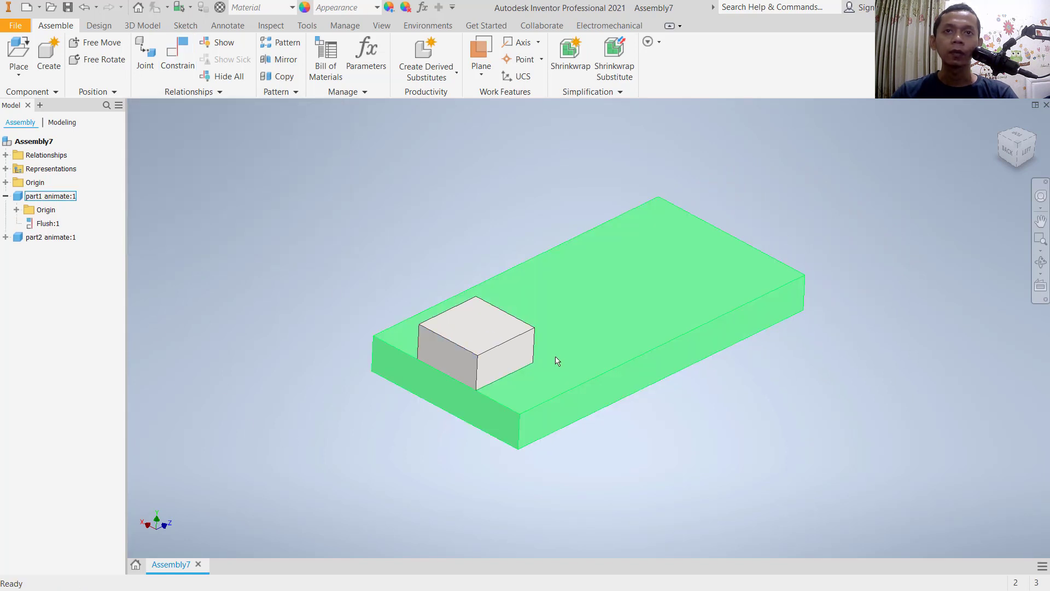
left_click(50, 237)
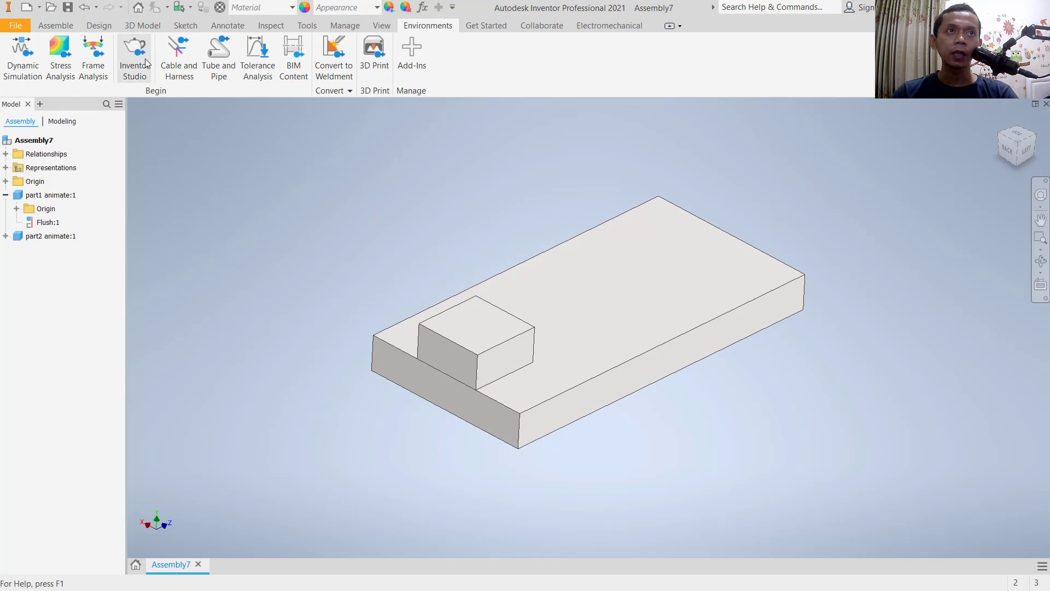
- Enter Inventor Studio and show the empty Animation Timeline
left_click(134, 57)
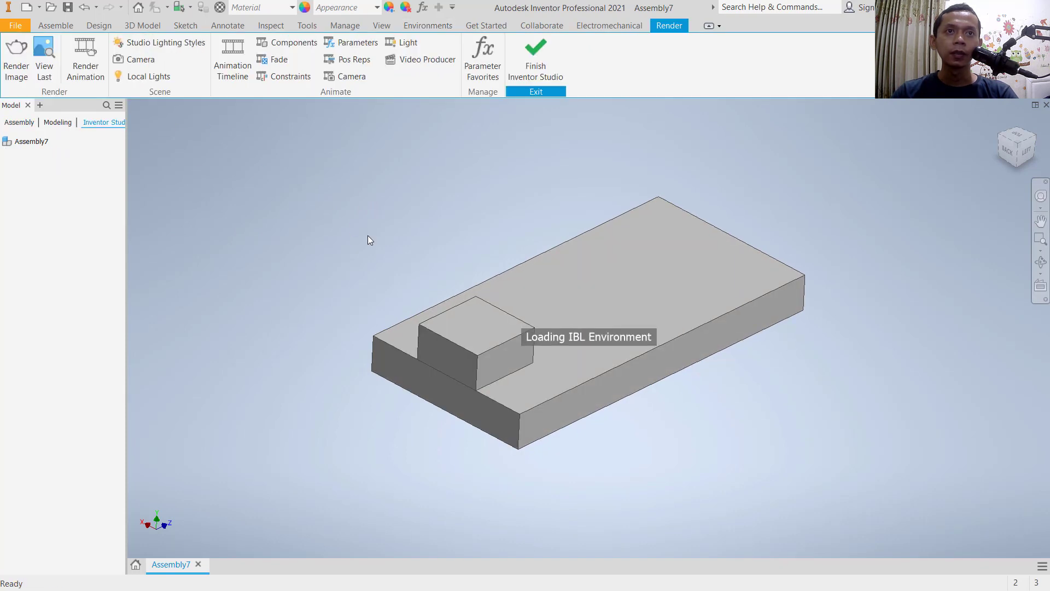
left_click(232, 59)
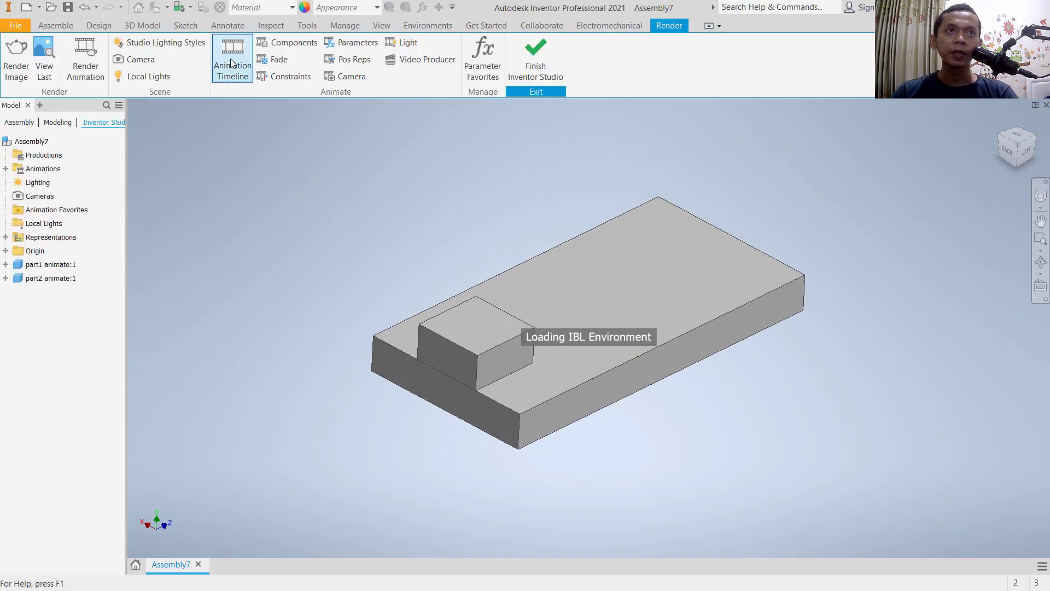
left_click(232, 58)
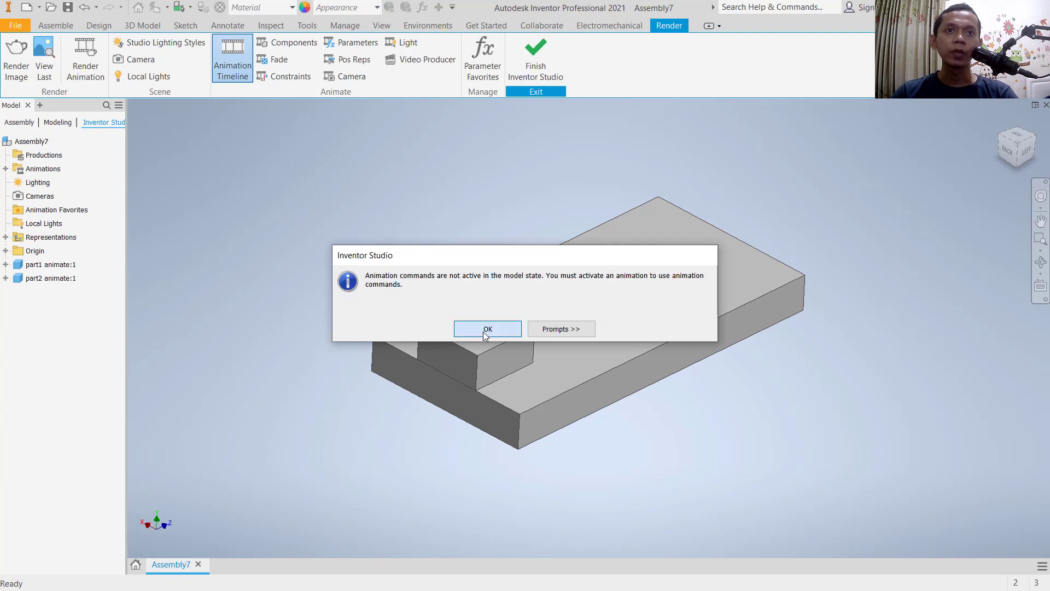
left_click(487, 329)
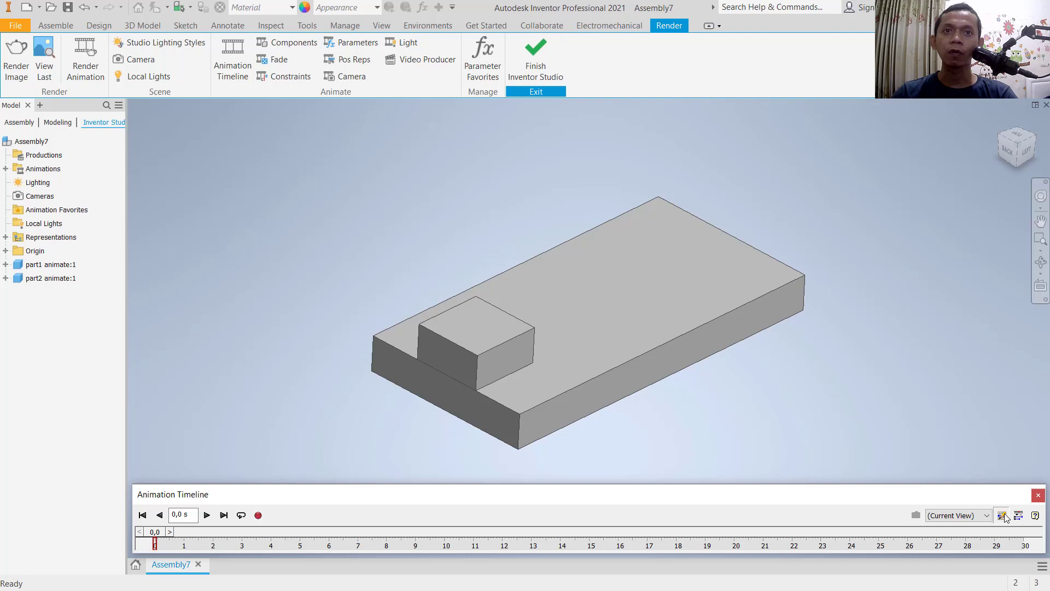
- Set the animation length to 5 seconds in Animation Options
left_click(1002, 515)
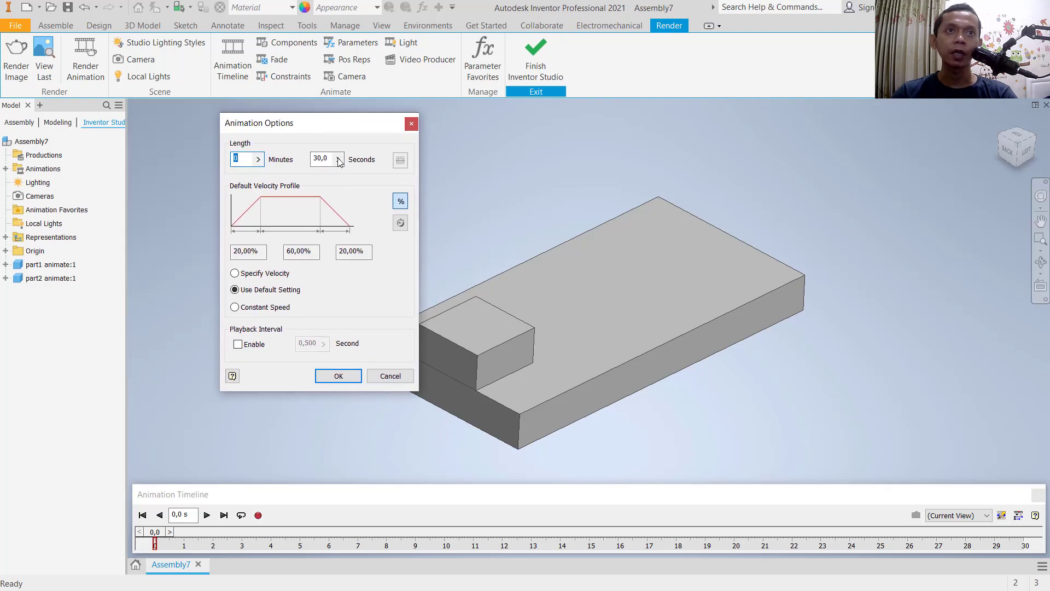
type("5")
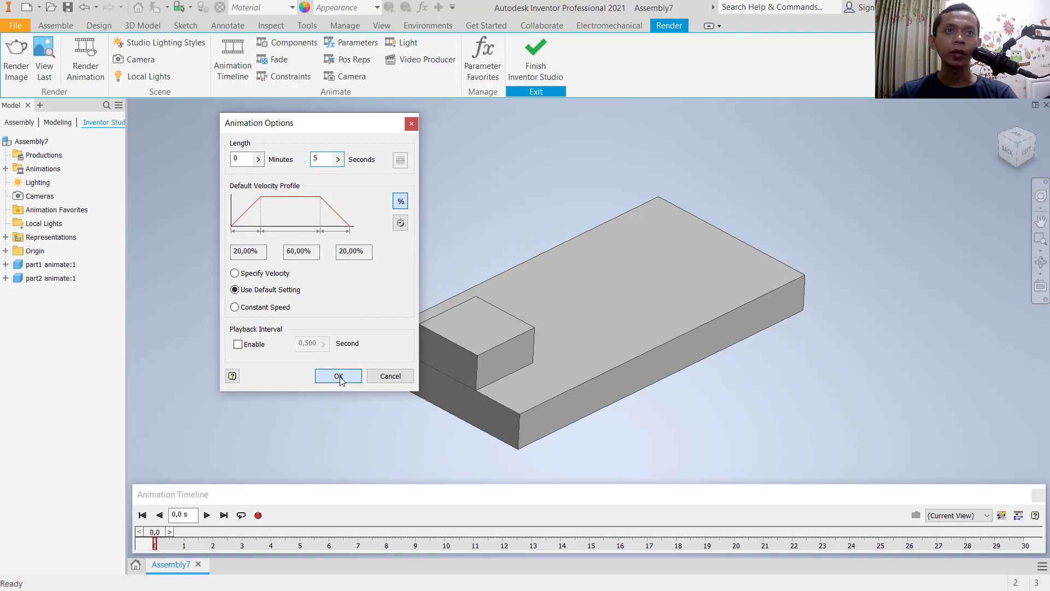
left_click(338, 375)
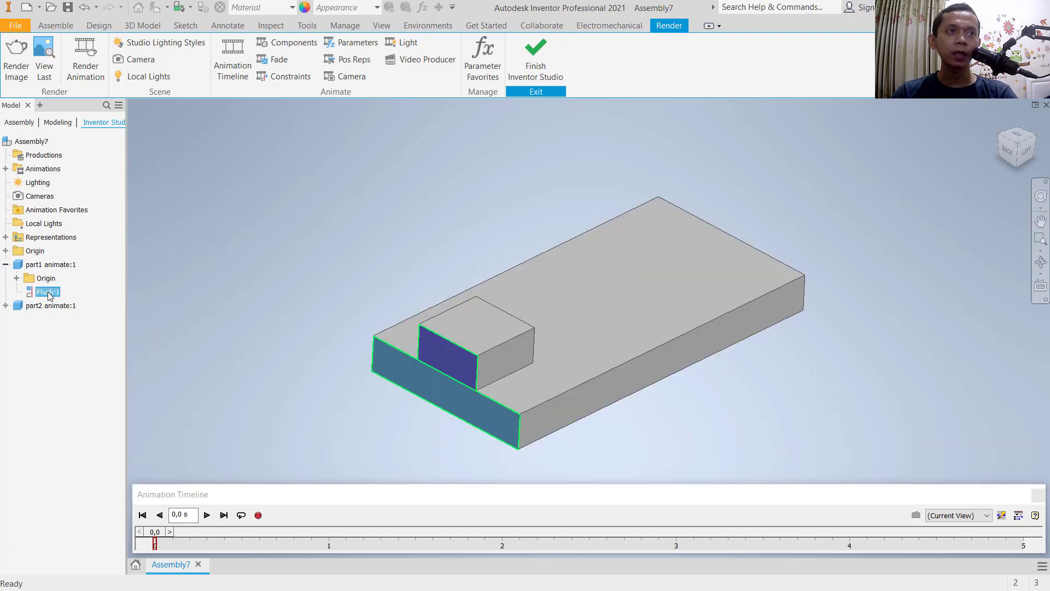
- Animate Flush:1 to an end value of 50 mm with a specified end time of 5 s
right_click(48, 291)
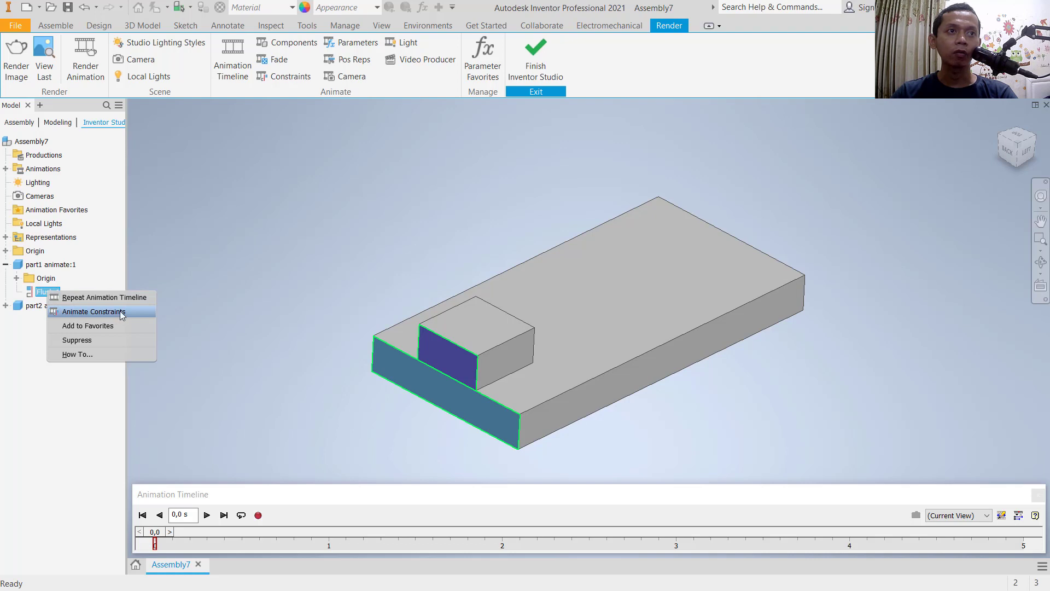
left_click(91, 312)
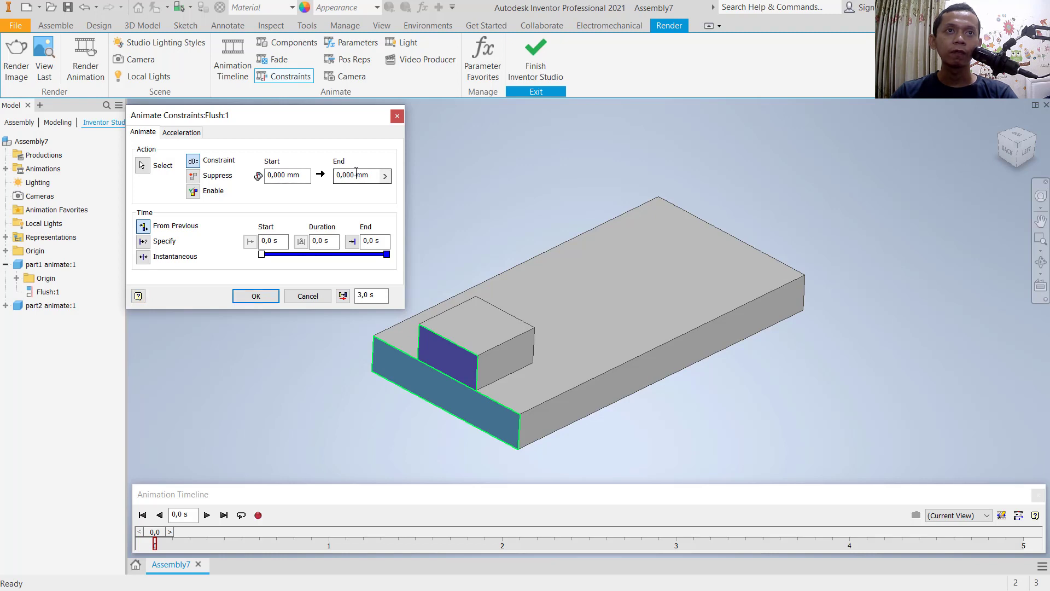
type("50mm")
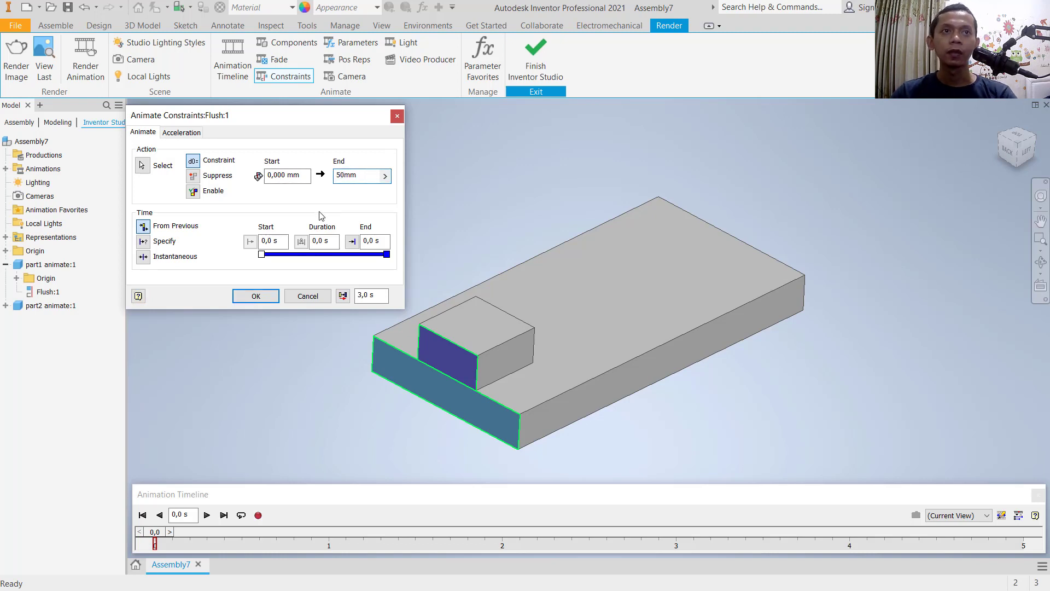
mouse_move(142, 240)
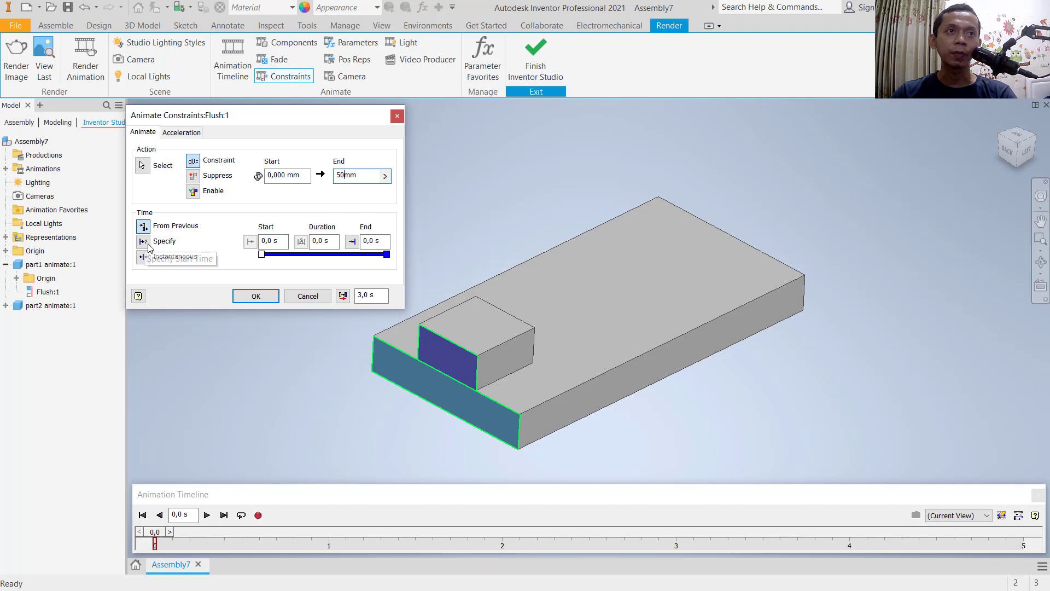
left_click(142, 241)
type("5")
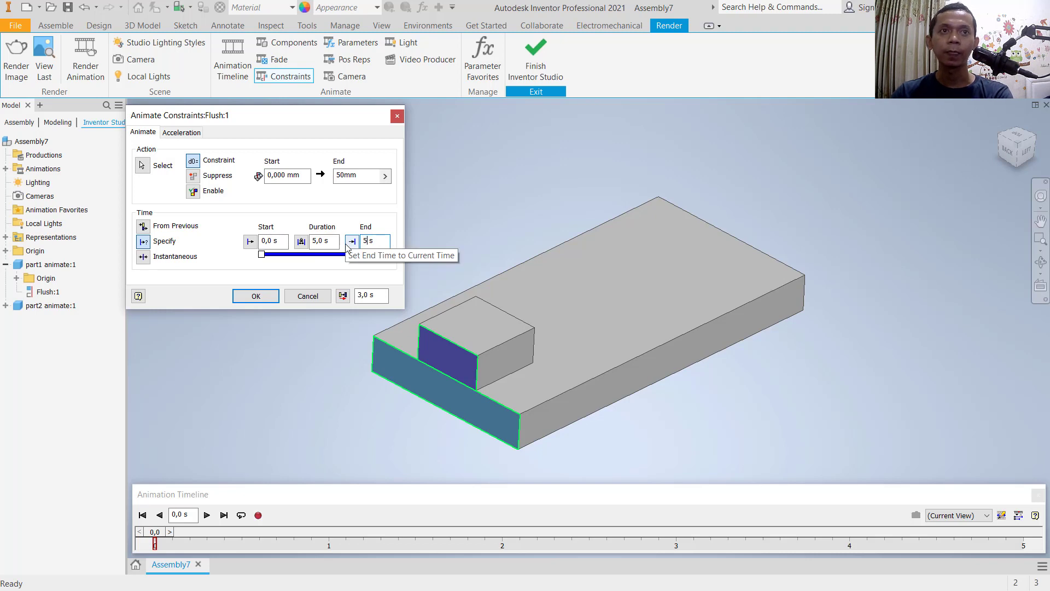
left_click(255, 296)
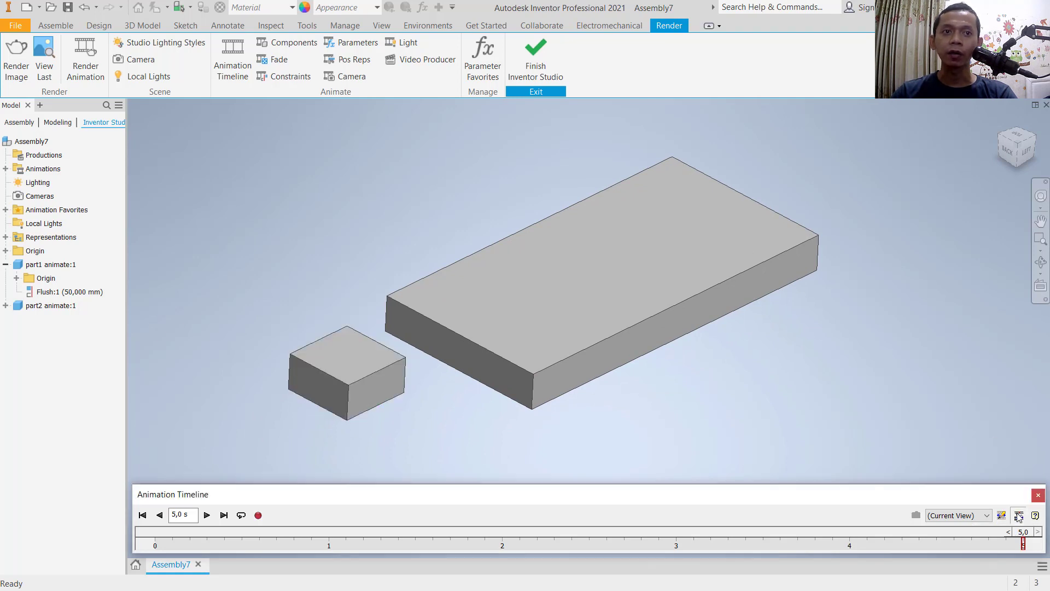
- Edit the Flush:1 action so its End distance is -50 mm, keeping the block on the plate
left_click(1019, 516)
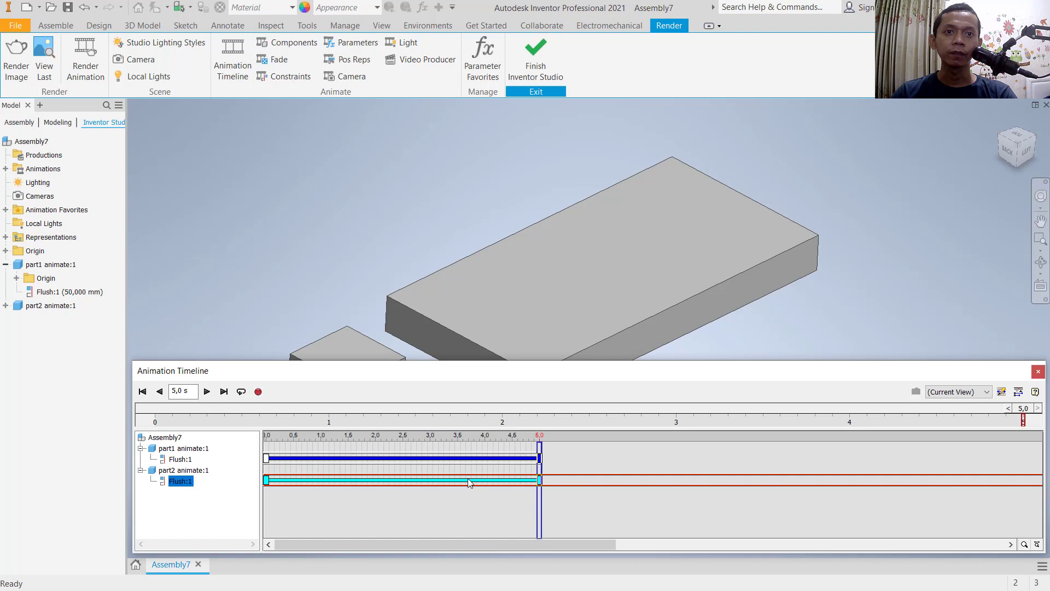
right_click(469, 483)
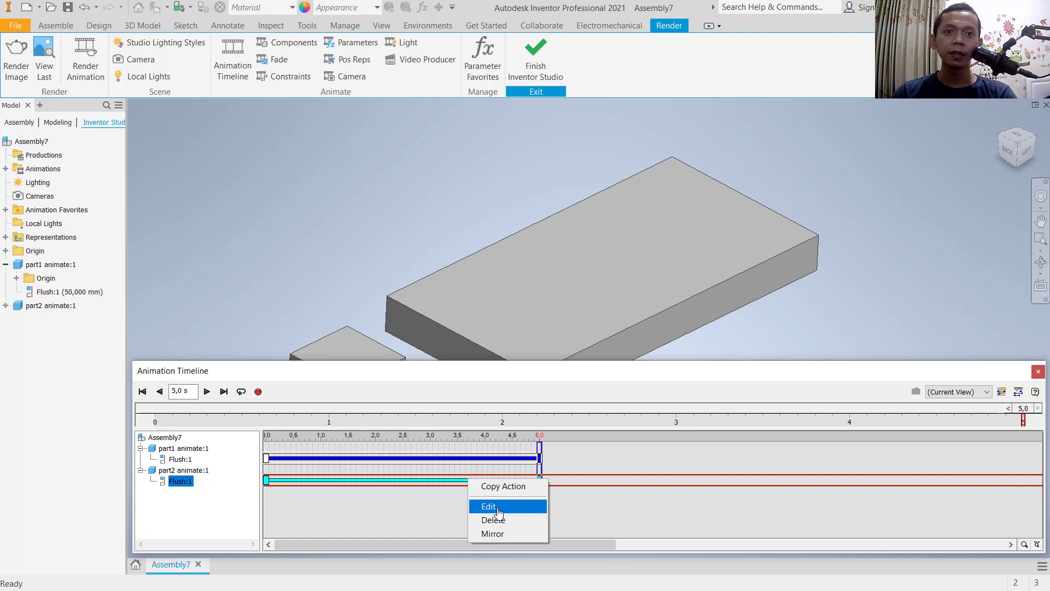
left_click(488, 505)
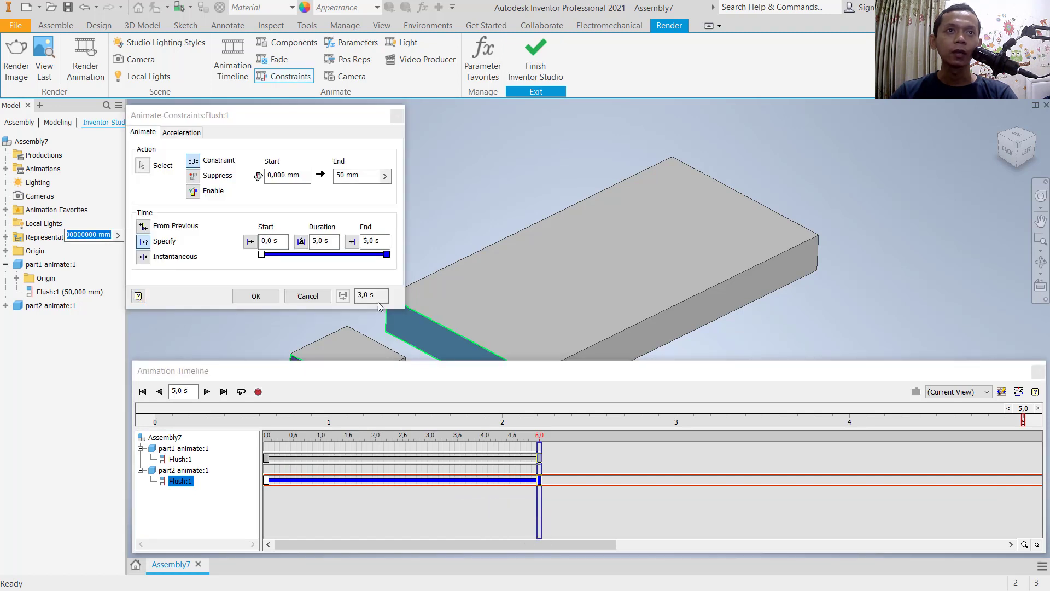
left_click(384, 175)
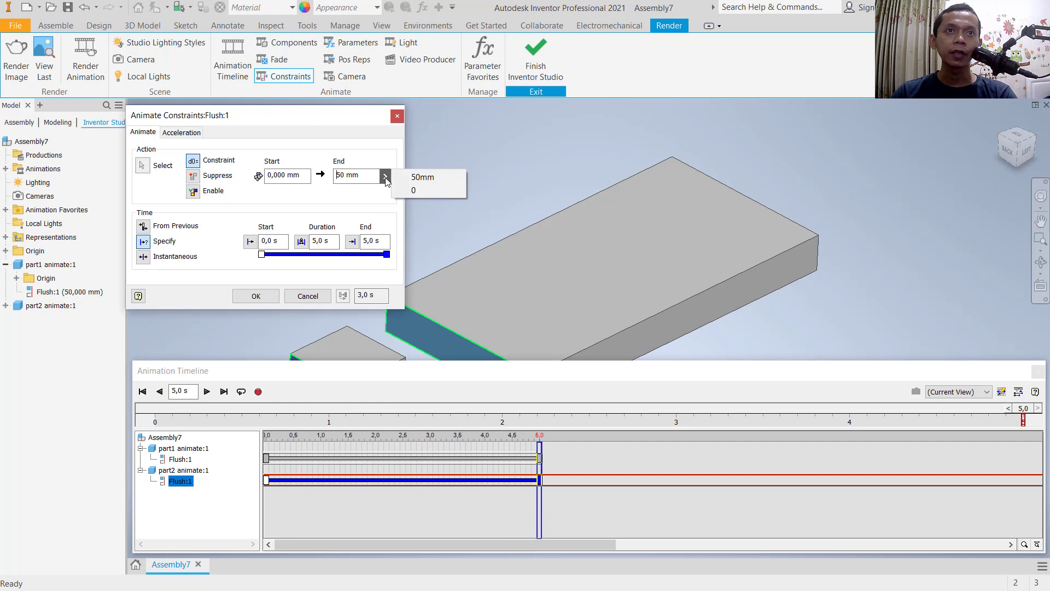
left_click(386, 175)
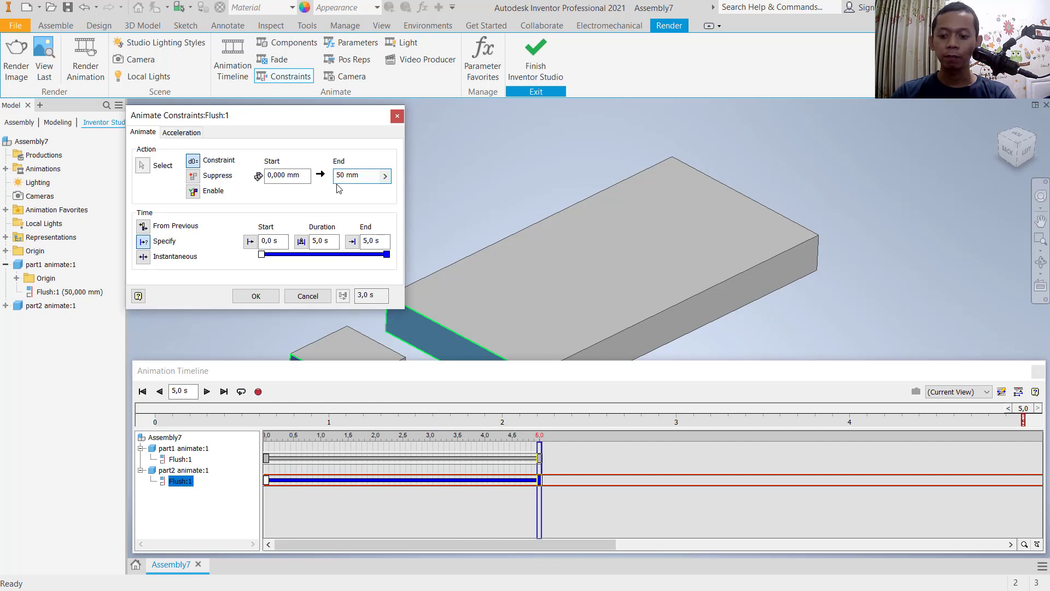
type("-50 mm")
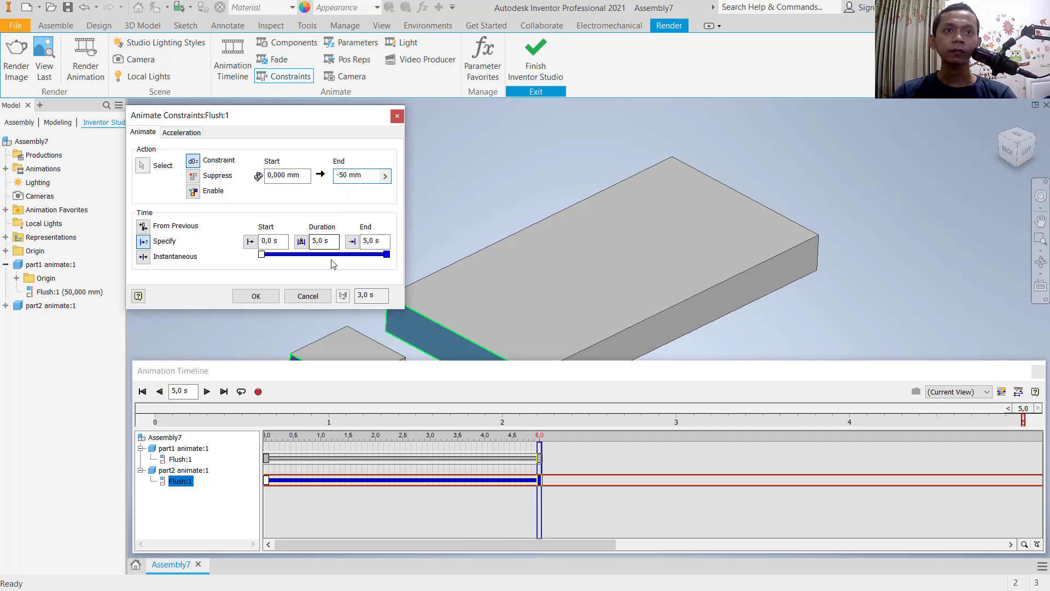
left_click(255, 295)
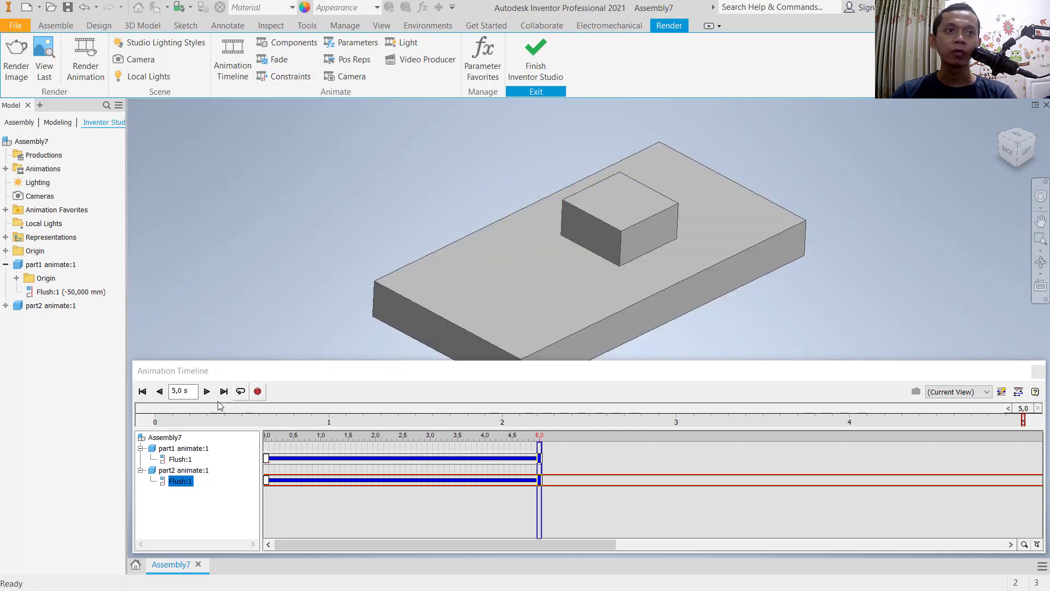
- Rewind and play the block-sliding animation, then replay it with Repeat enabled
left_click(142, 392)
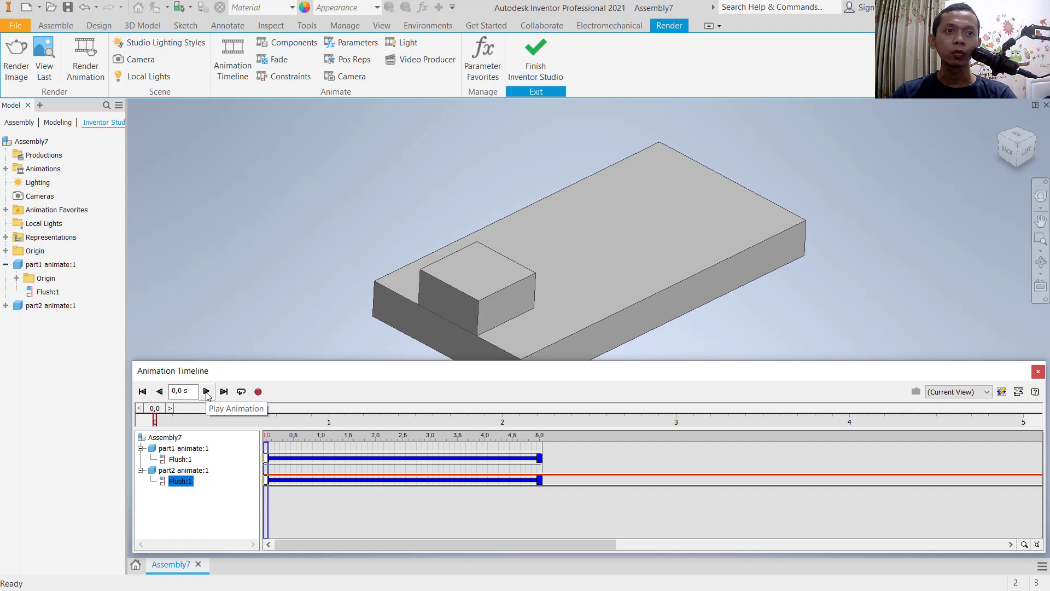
left_click(207, 391)
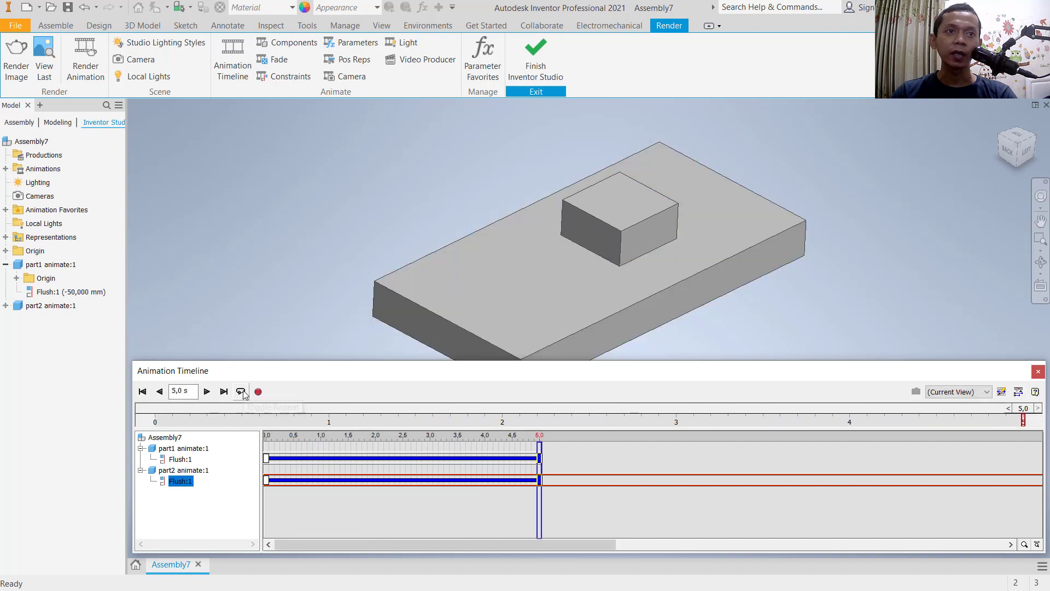
mouse_move(207, 400)
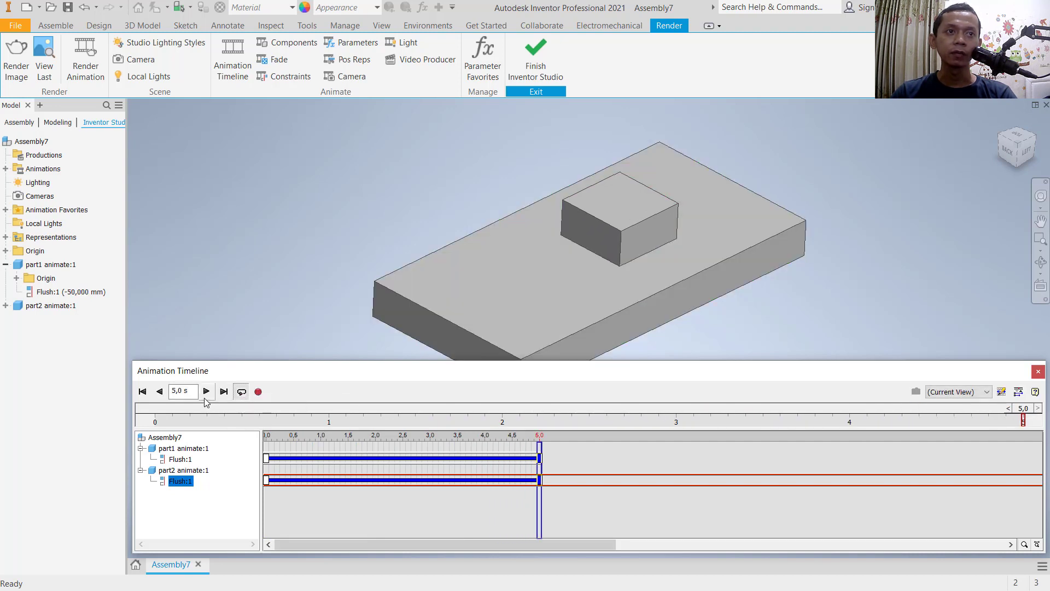
left_click(142, 391)
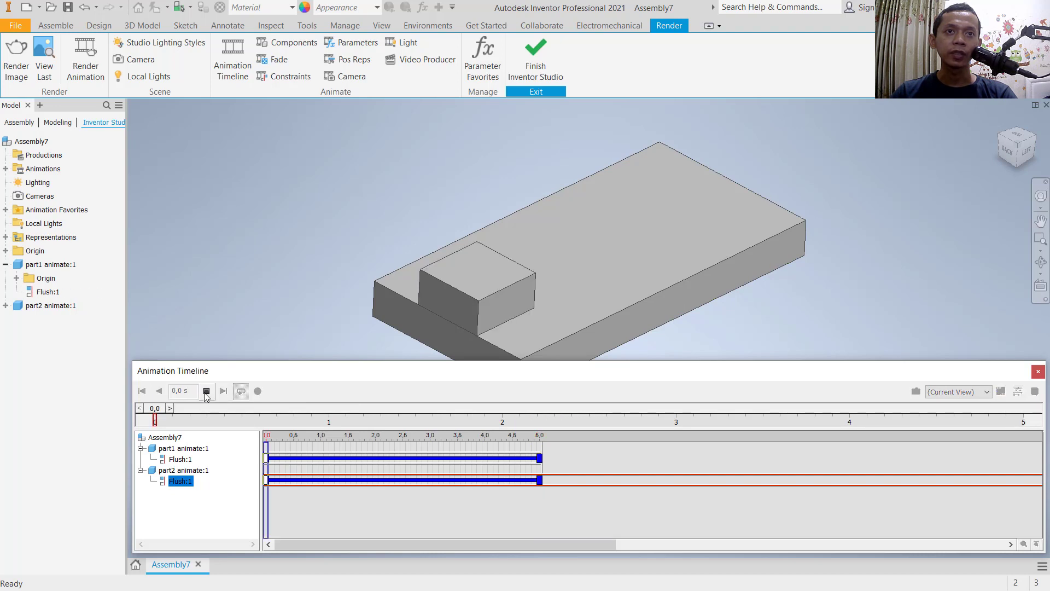
left_click(207, 390)
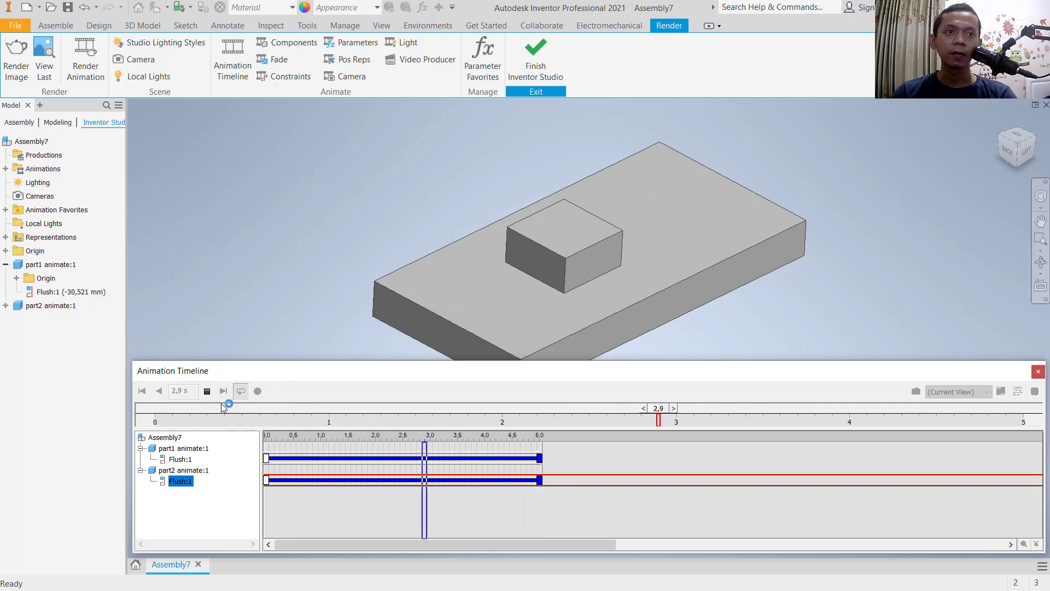
left_click(206, 392)
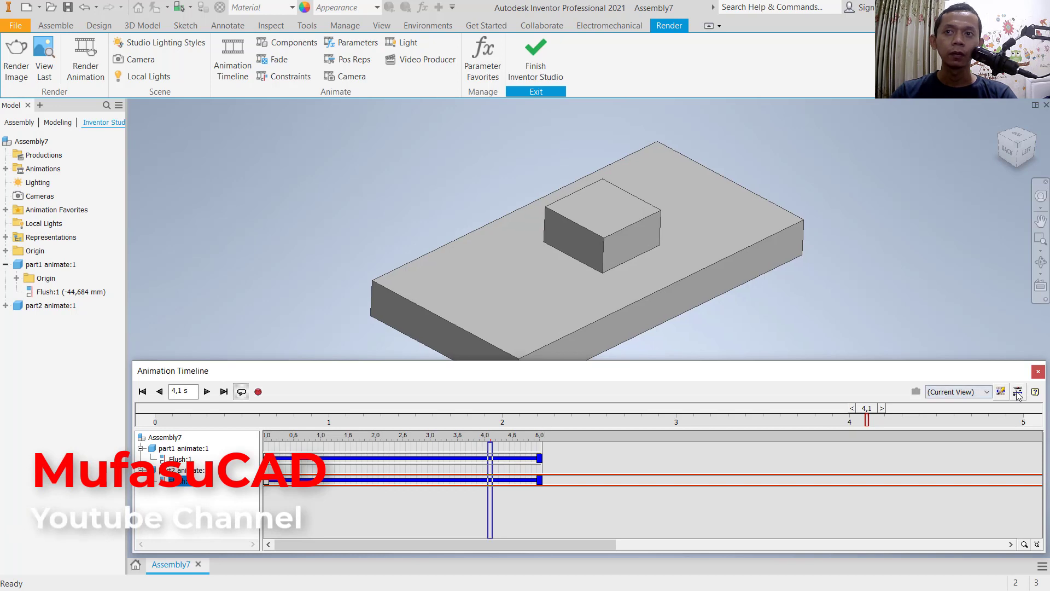